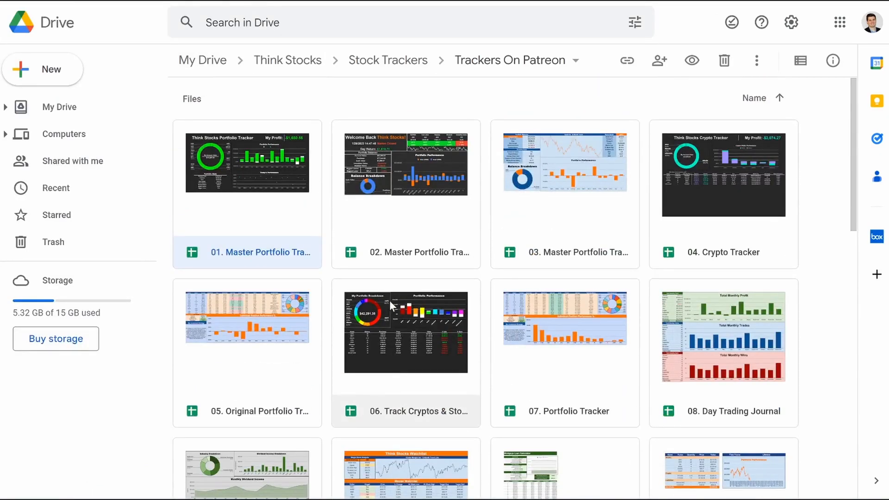
mouse_move(246, 120)
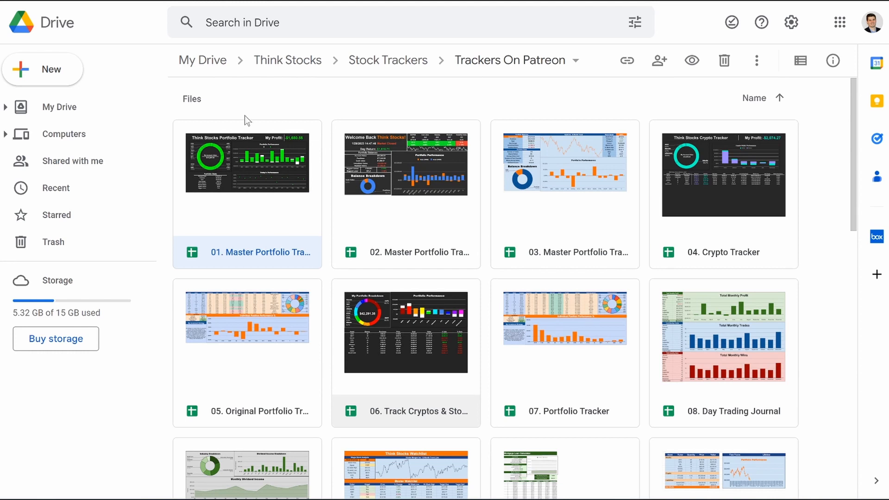
- Open the Google Finance spreadsheet from the Trackers On Patreon Drive folder
double_click(247, 163)
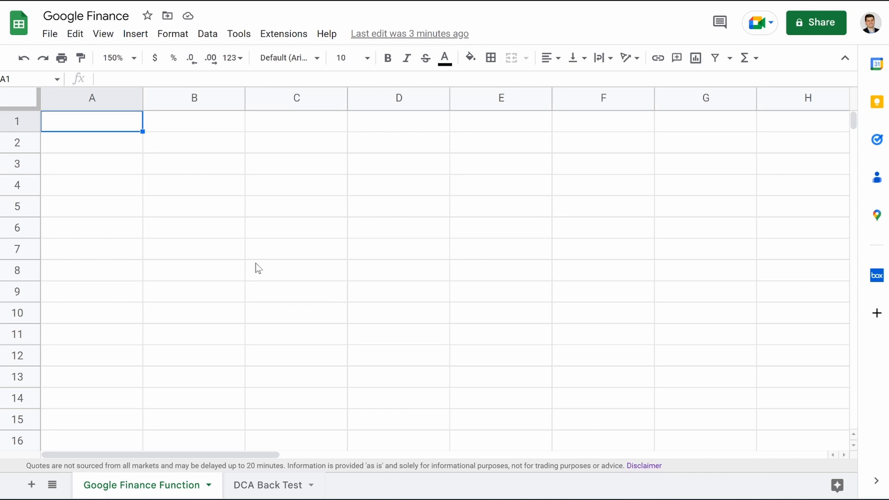
mouse_move(188, 163)
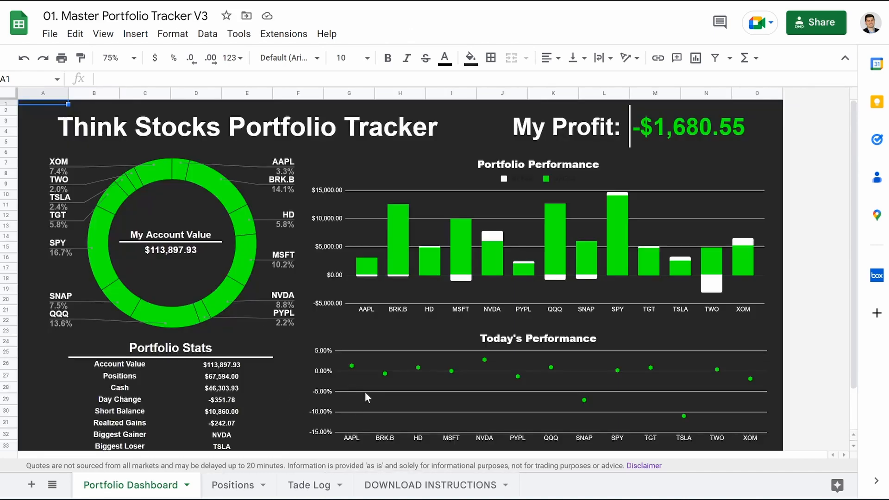
mouse_move(133, 349)
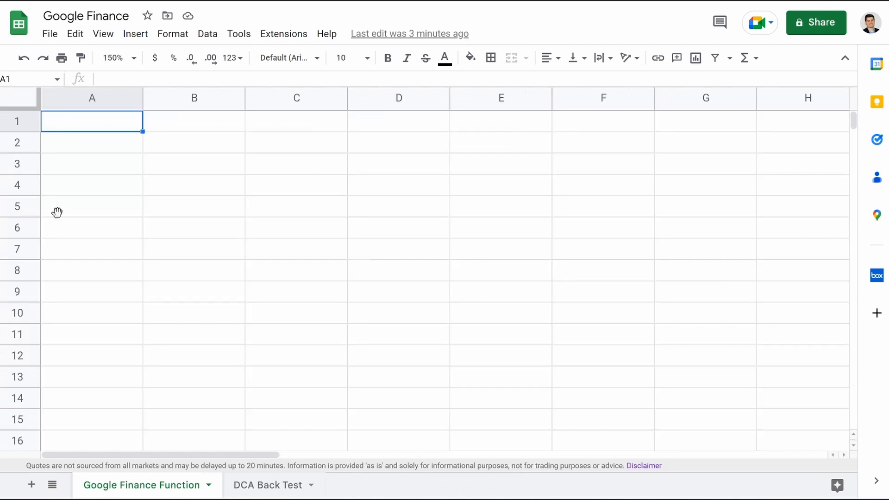
- Enter =GOOGLEFINANCE("SPY") in B3, returning the SPY price 405.68
click(193, 163)
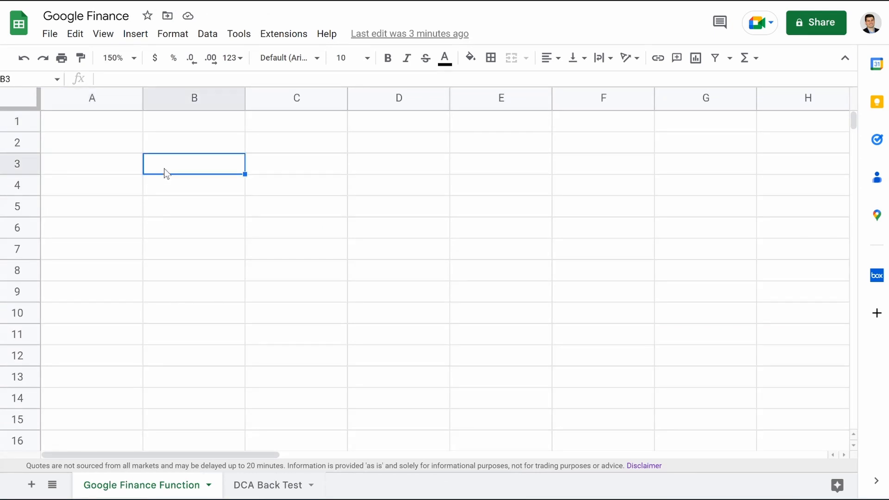
text(=goo)
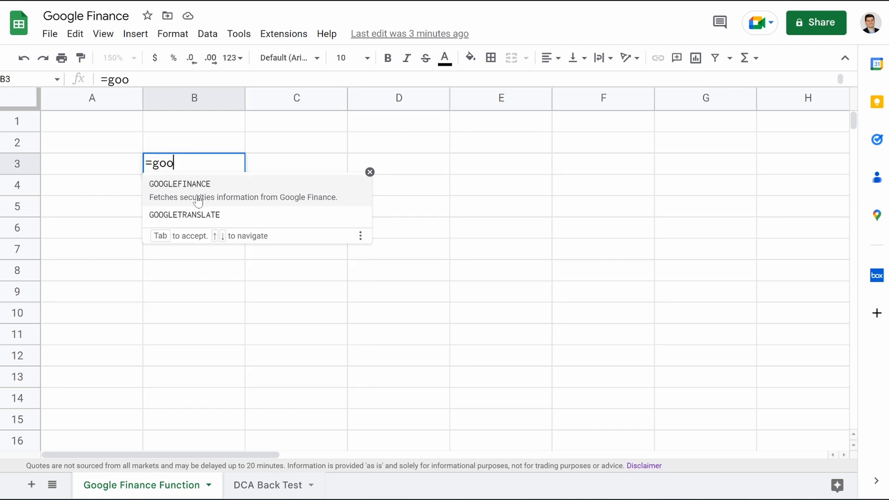
key(tab)
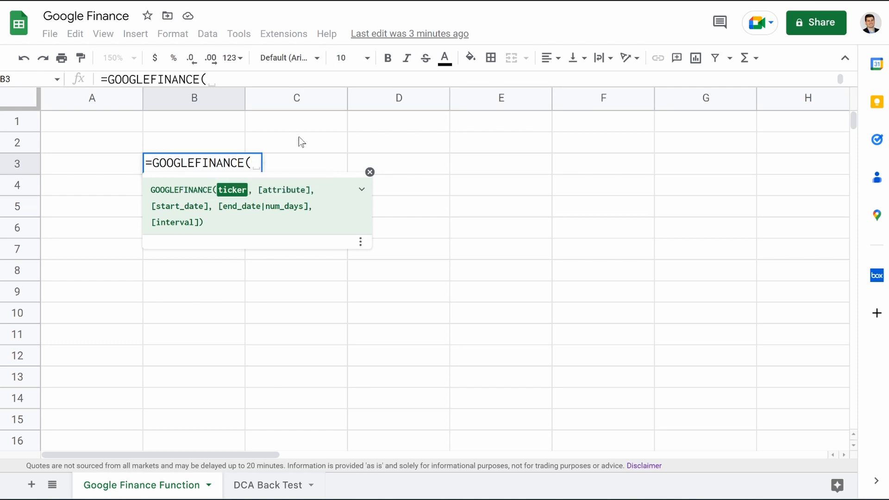
mouse_move(285, 131)
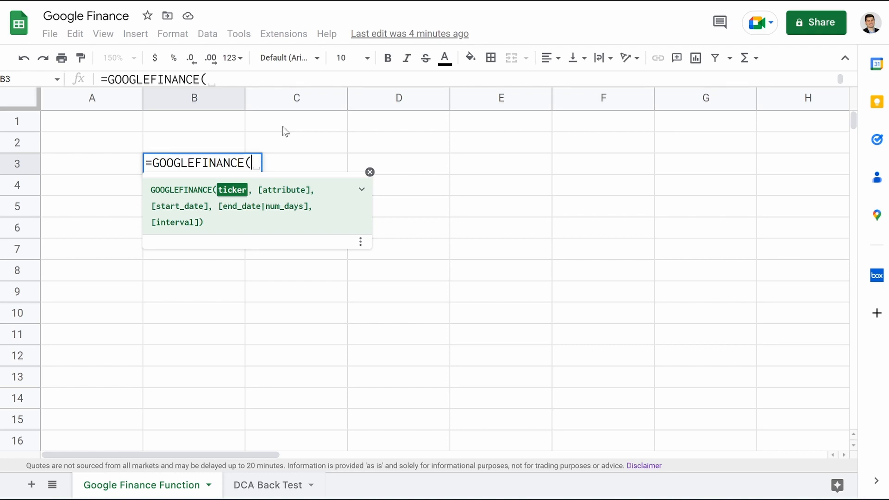
text(SPY)
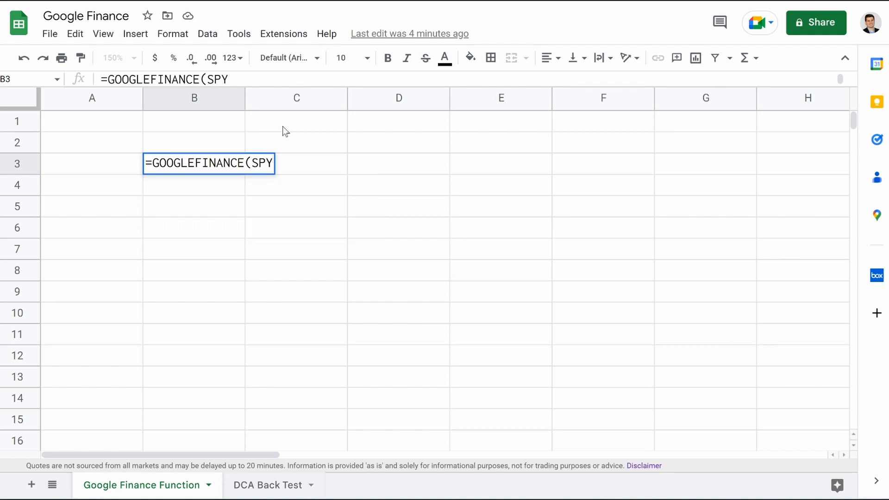
text(")
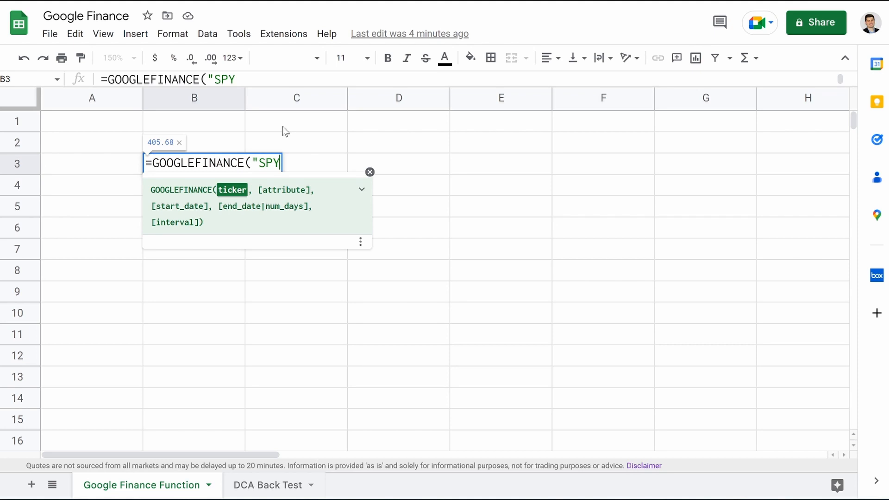
key(Enter)
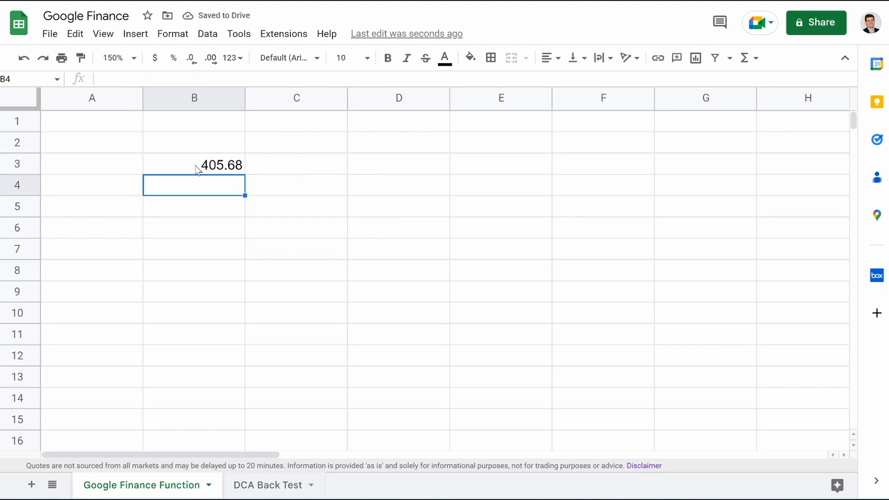
- Extend B3's formula with the "Price" attribute and a 1/1/2023 start date
click(195, 164)
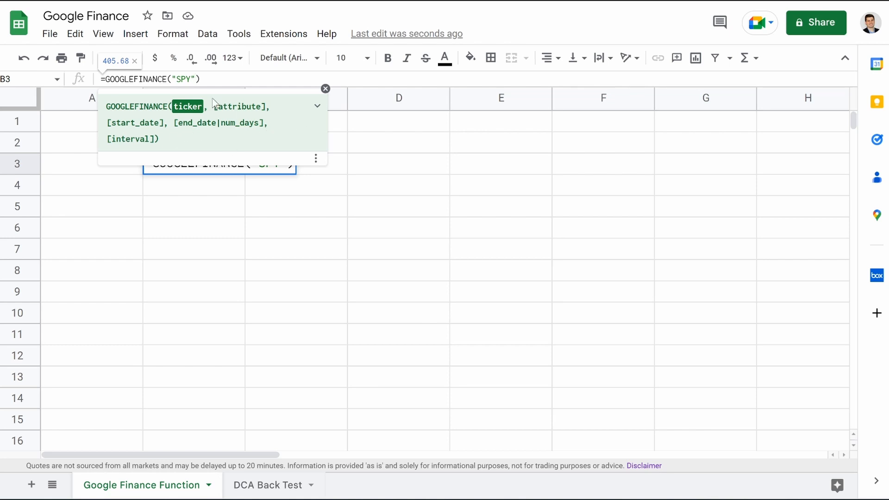
text(,")
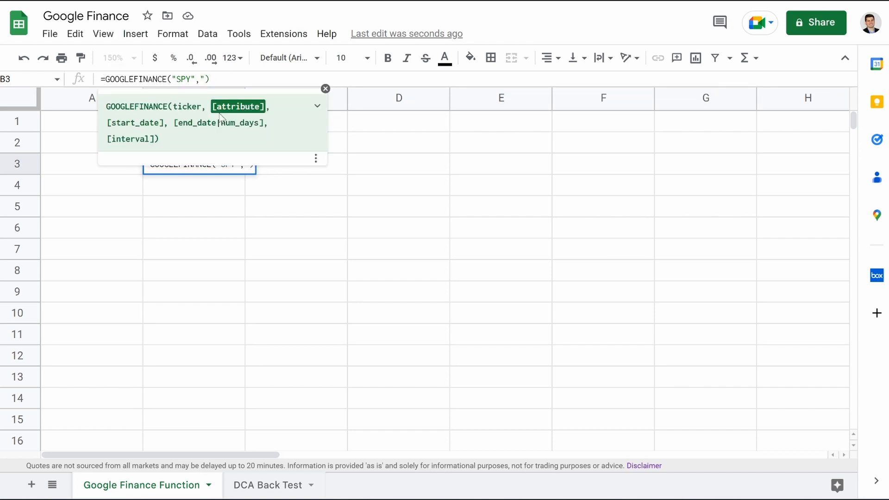
text(Price")
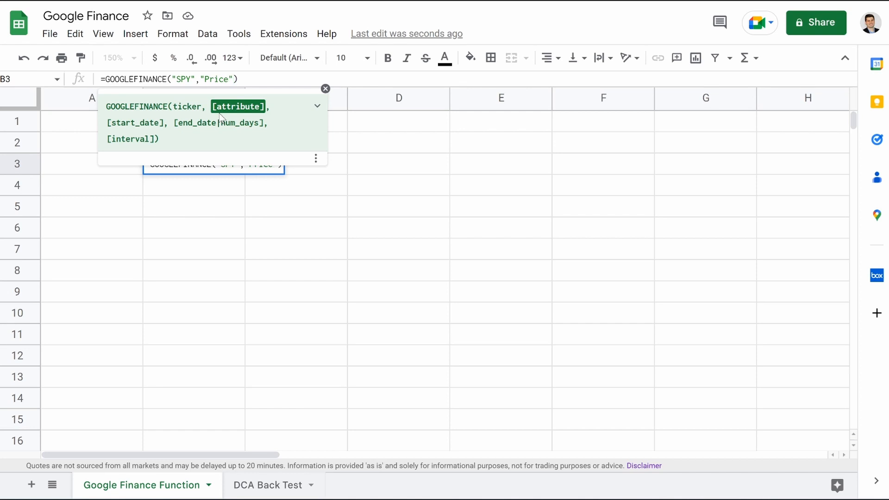
text(,)
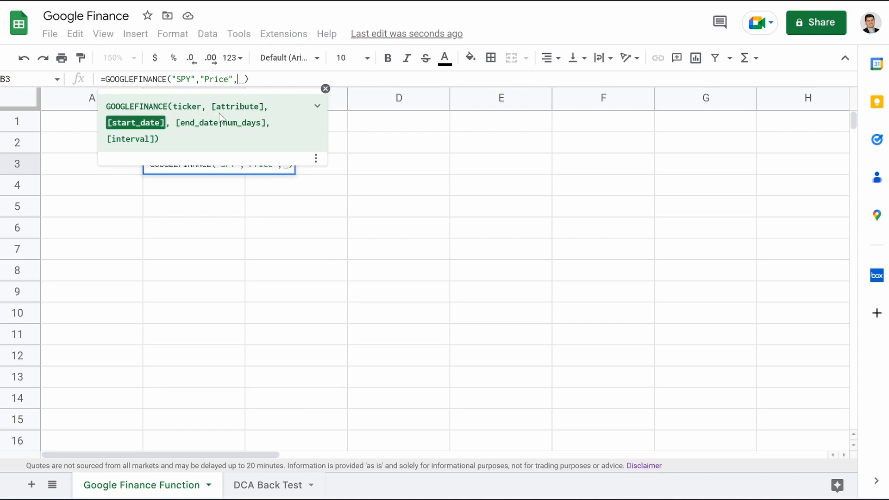
text(")
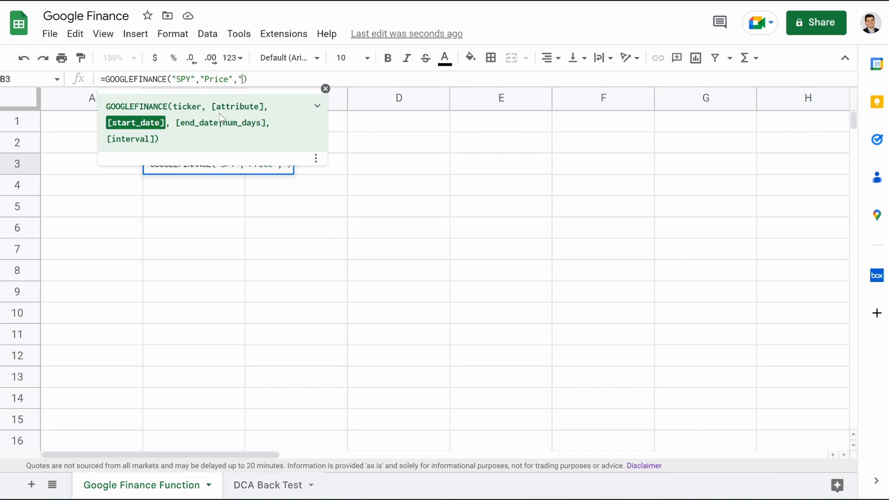
text(1/1/)
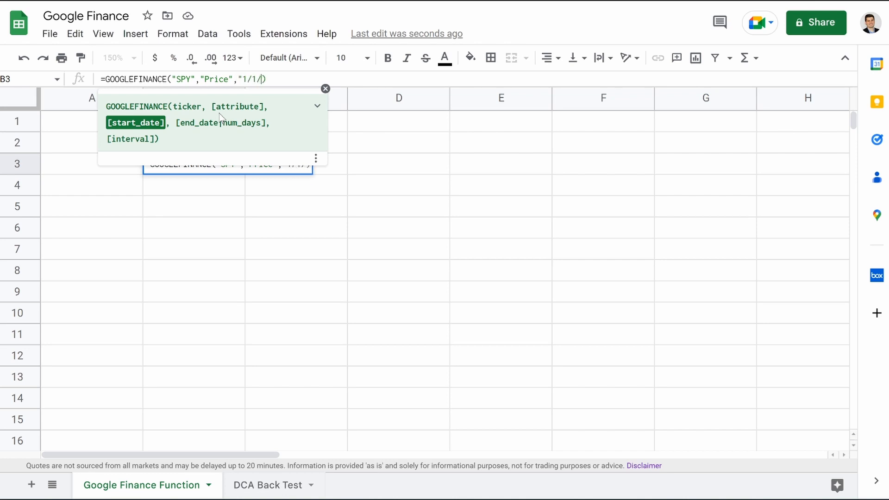
text(2023",)
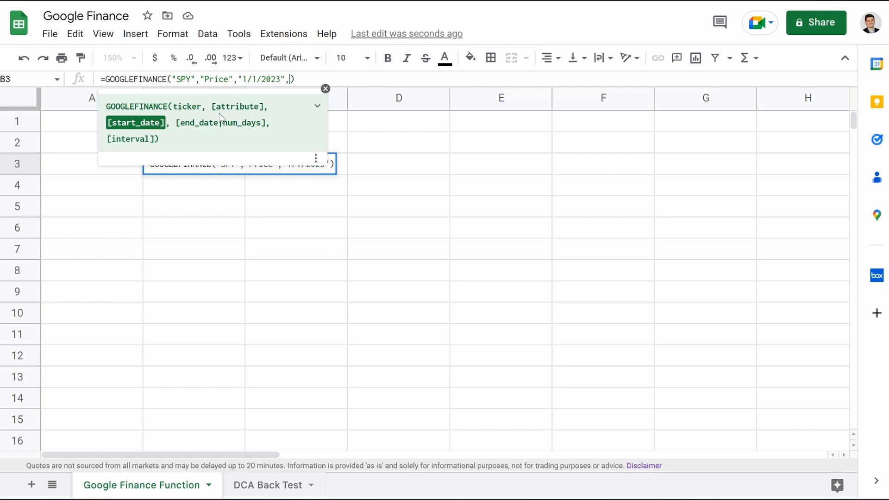
- Add the 1/29/2023 end date and "Daily" interval so daily SPY closes spill down
text("1/1")
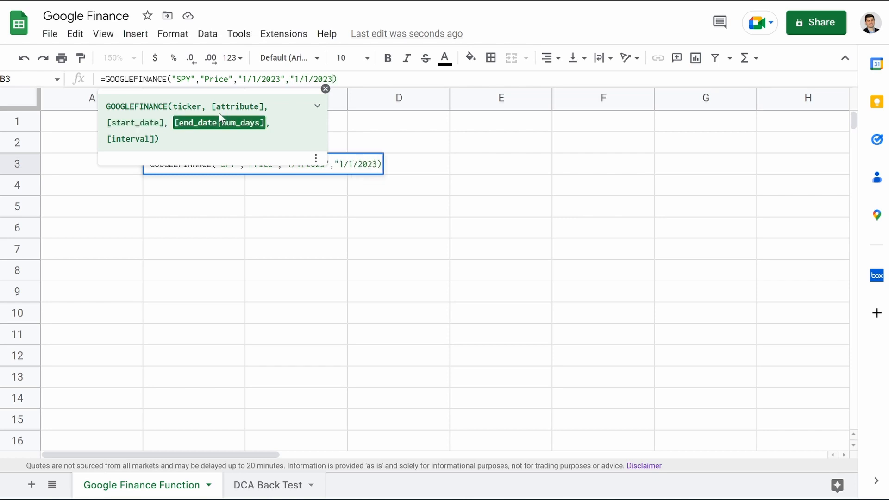
key(Backspace)
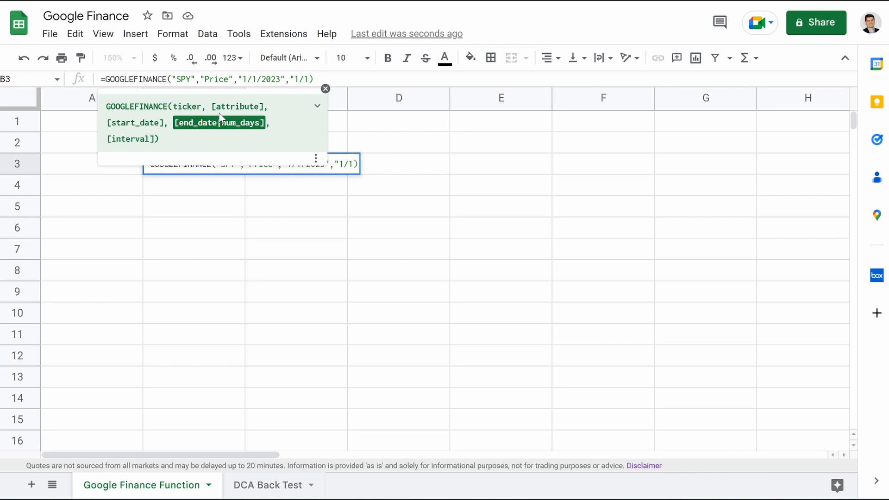
text(29)
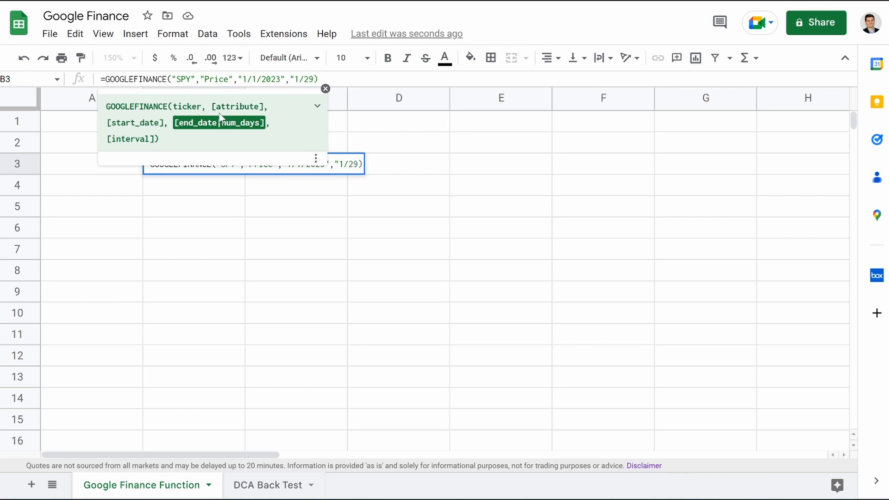
text(2023")
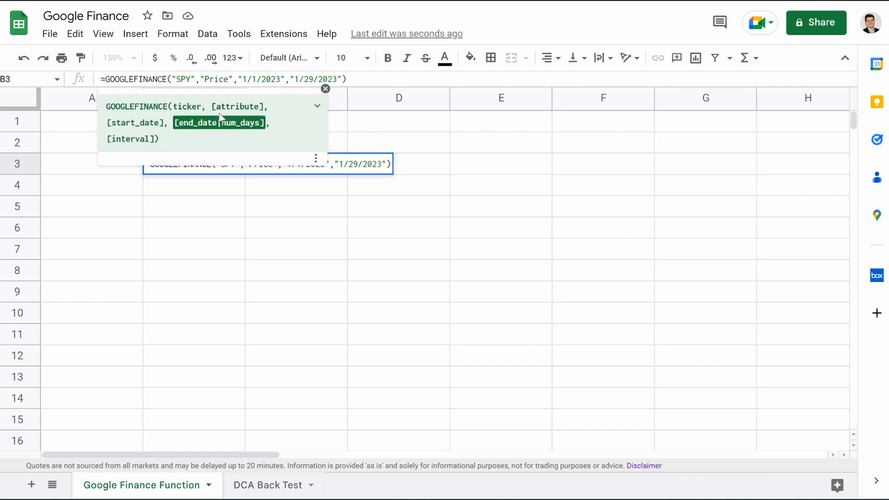
text(,)
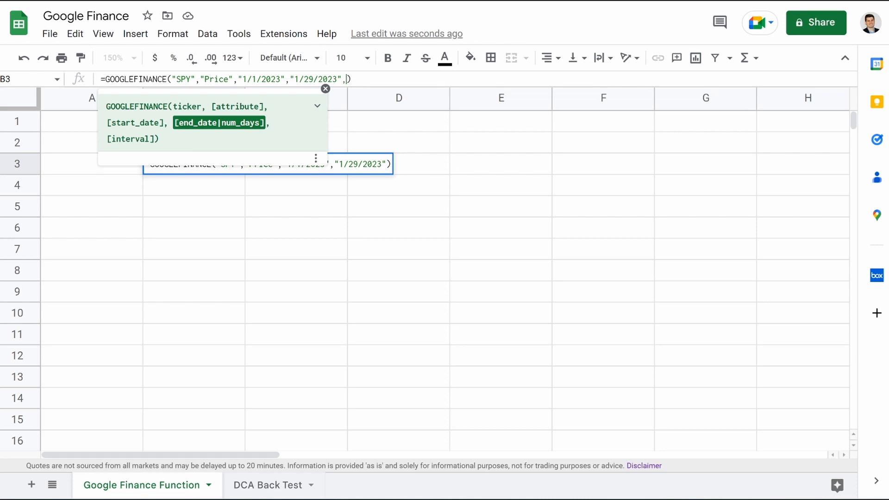
text("Daily")
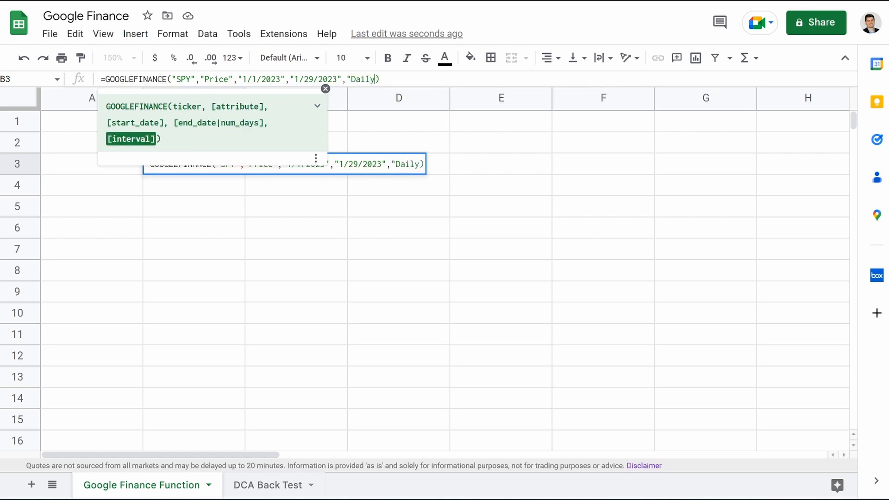
key(enter)
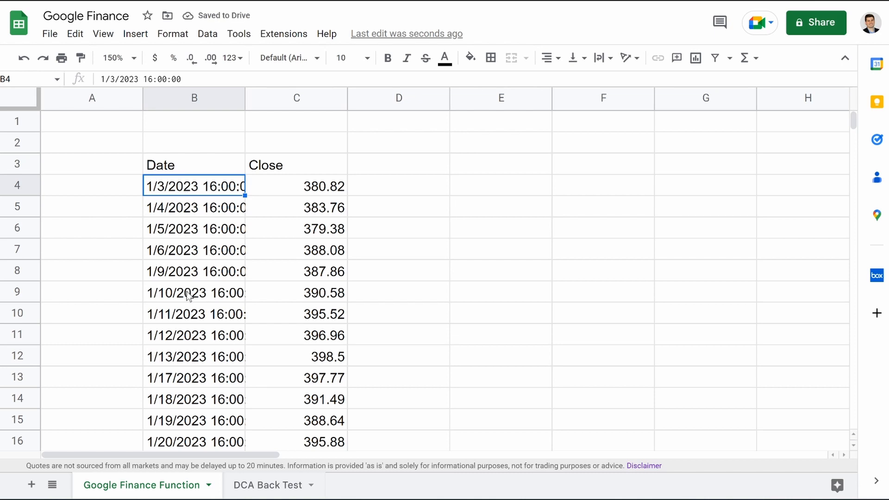
- Review the returned rows and edit B3's start date to an earlier year for weekly prices from 2003
scroll(down, 3)
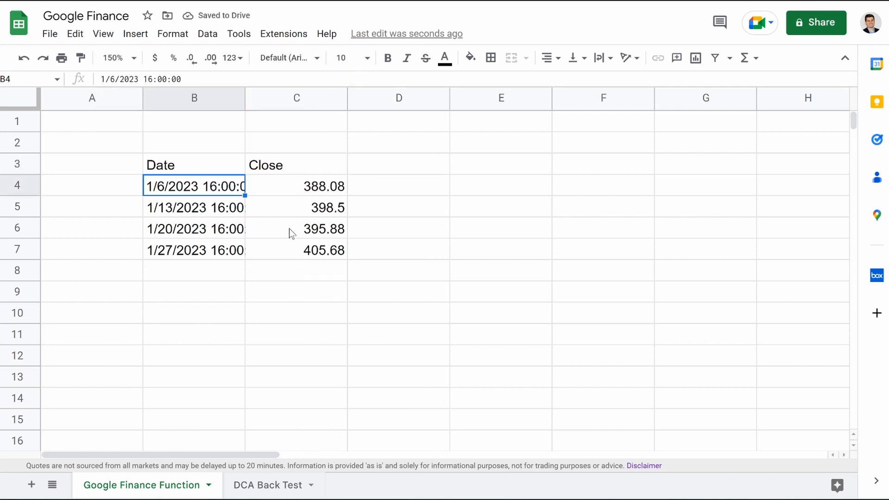
click(193, 165)
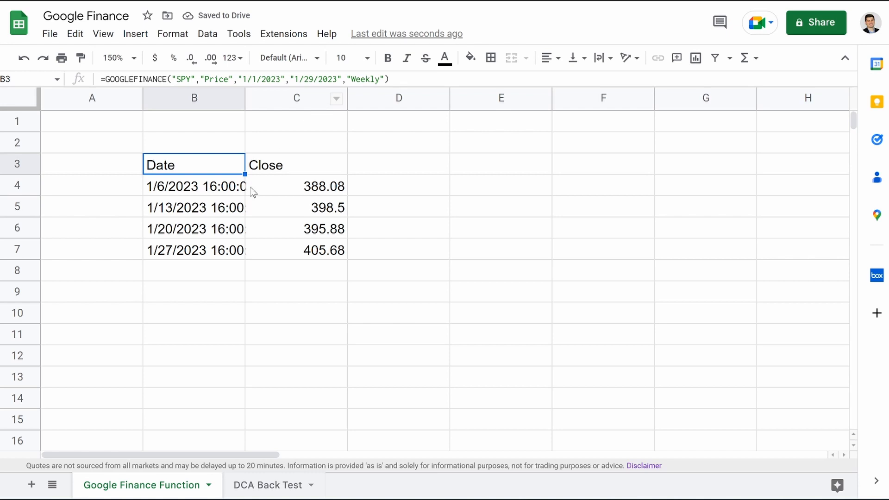
double_click(193, 164)
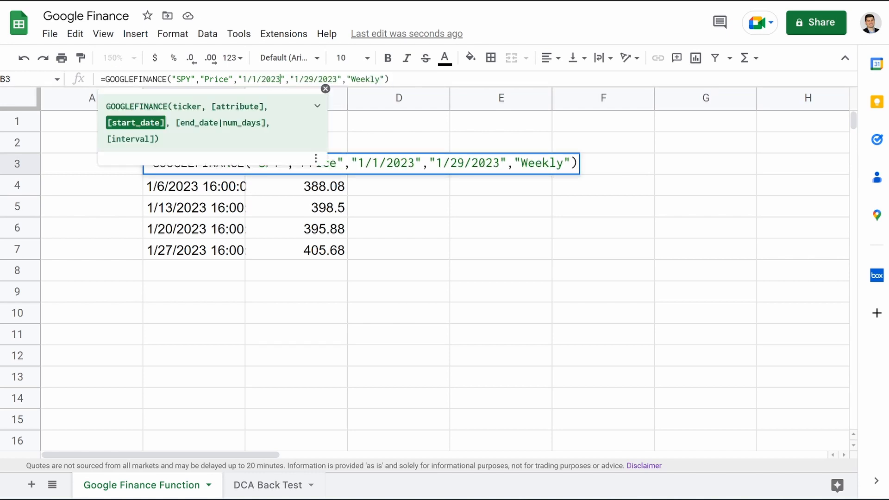
key(BackSpace)
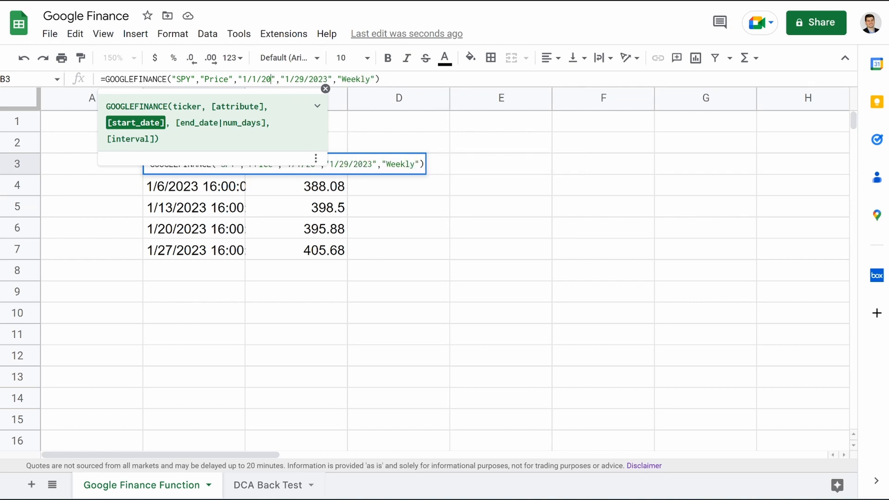
key(Enter)
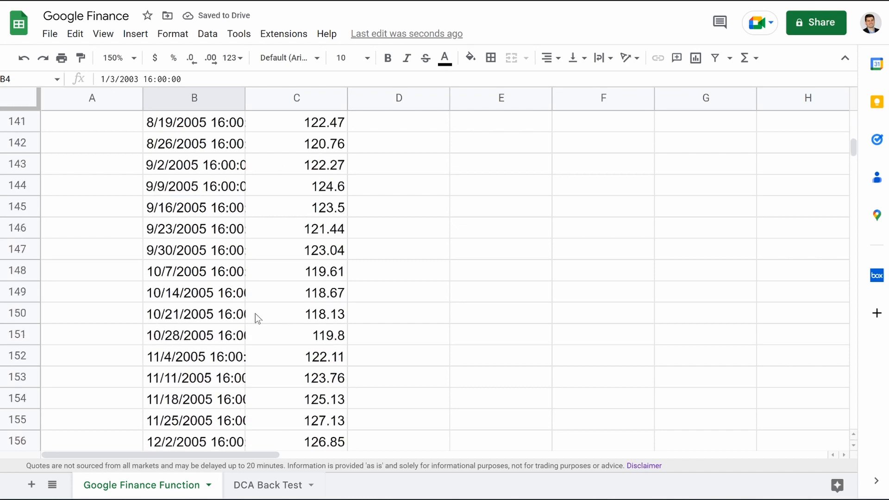
- Scroll through the open formula's argument guide for attribute, dates and interval
scroll(down, 3)
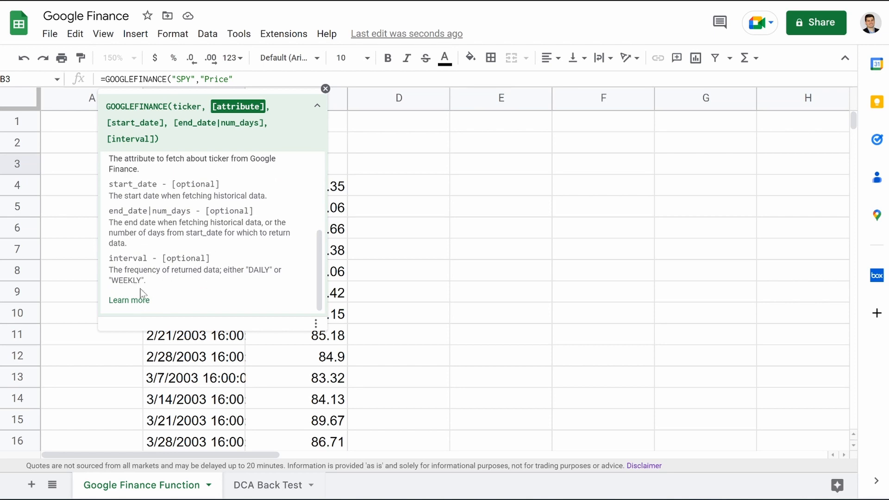
- Read the full GOOGLEFINANCE help article via Learn more, scrolling through the attribute list
click(129, 300)
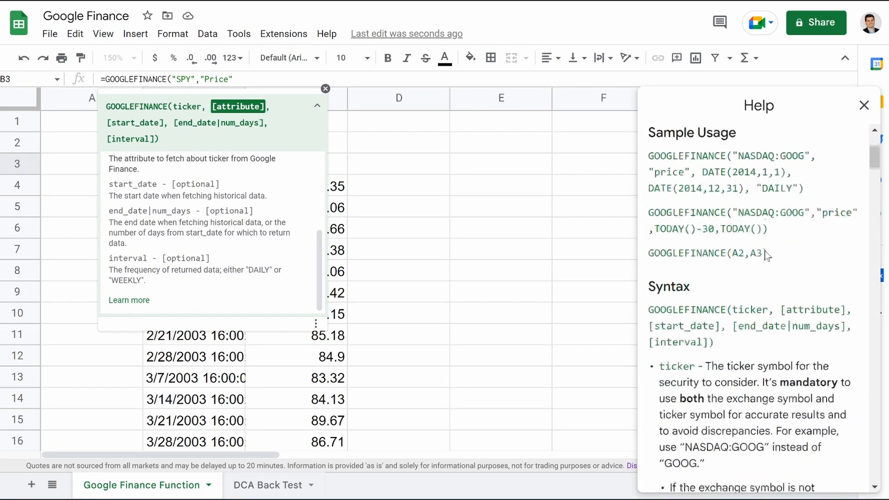
scroll(down, 3)
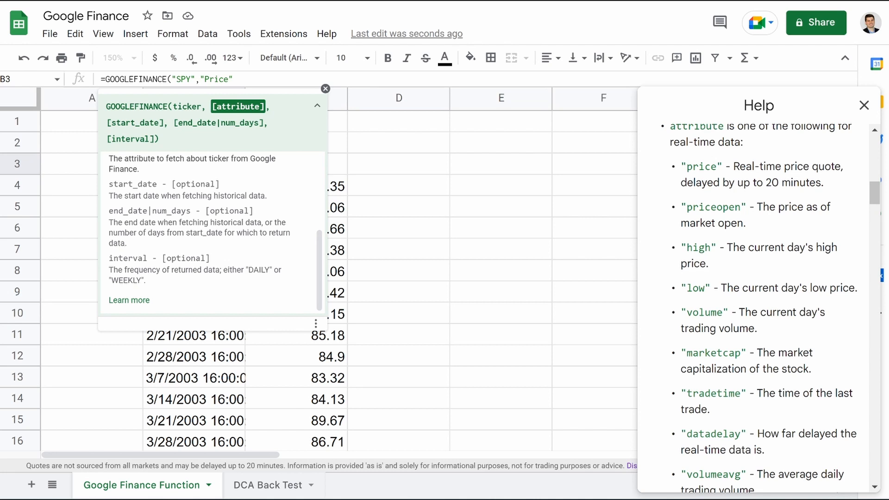
scroll(down, 3)
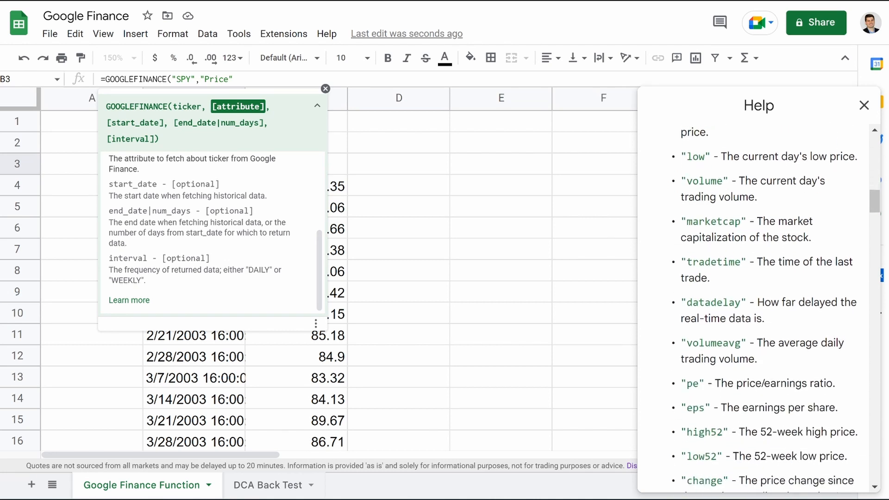
scroll(down, 3)
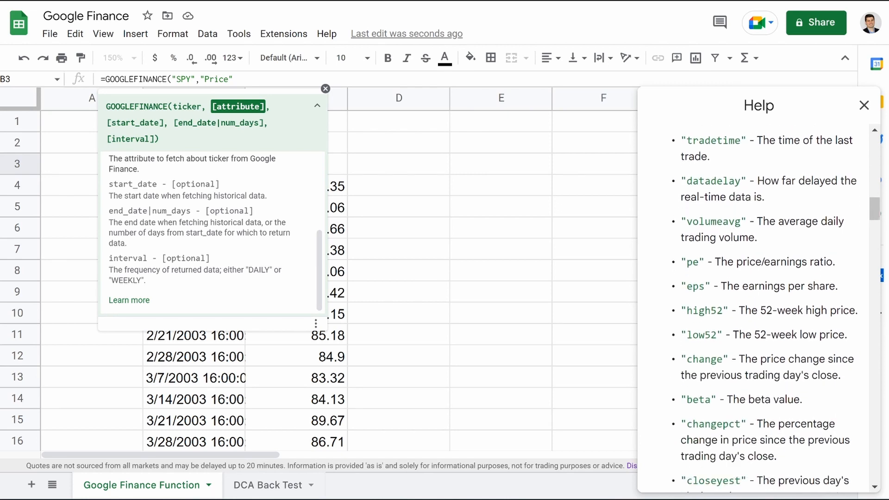
scroll(down, 3)
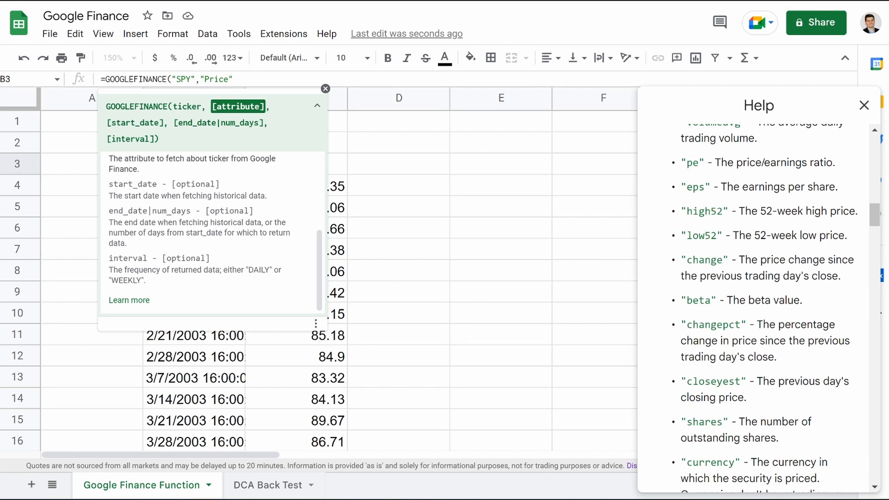
scroll(down, 3)
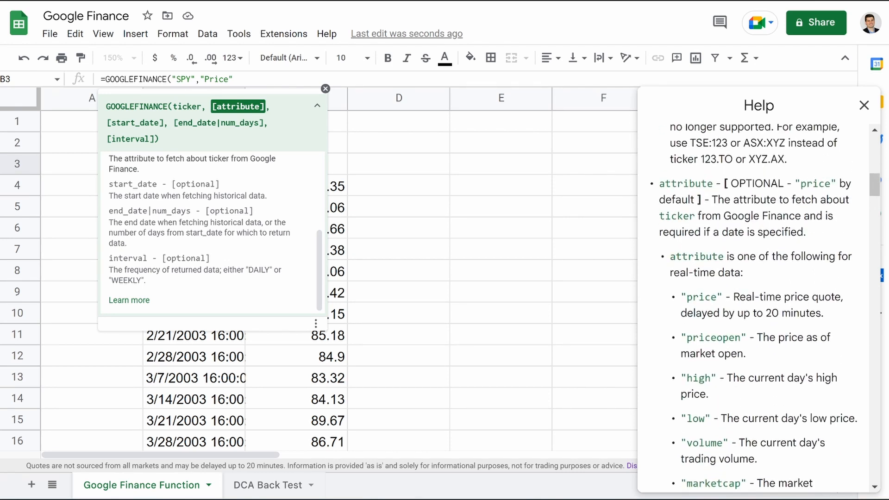
scroll(down, 3)
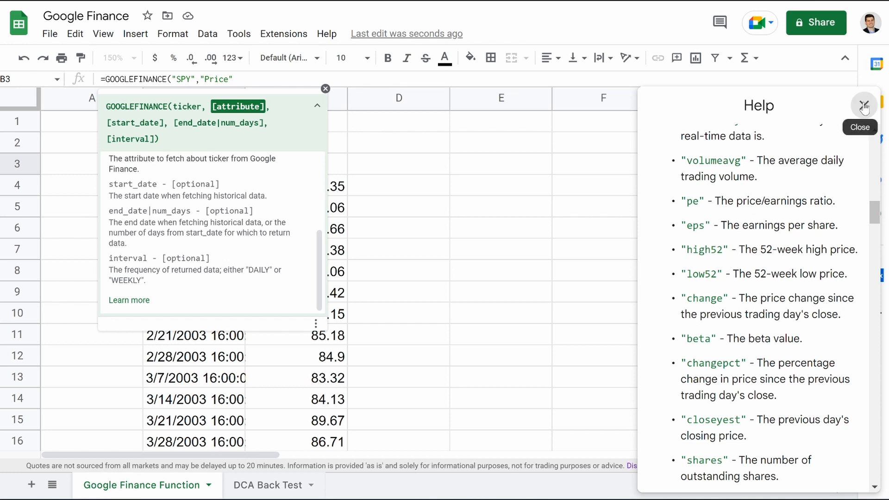
- Close the help panel and change B3 to GOOGLEFINANCE("AAPL","Price"), returning 145.93
click(861, 106)
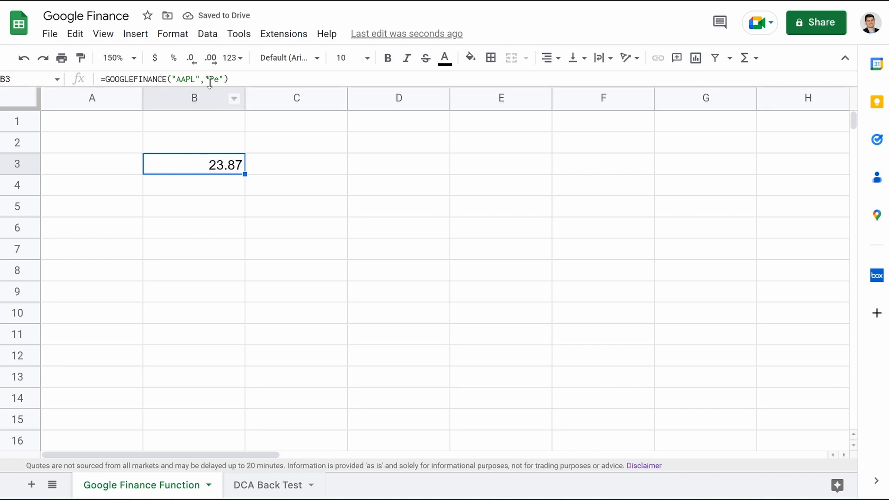
click(398, 163)
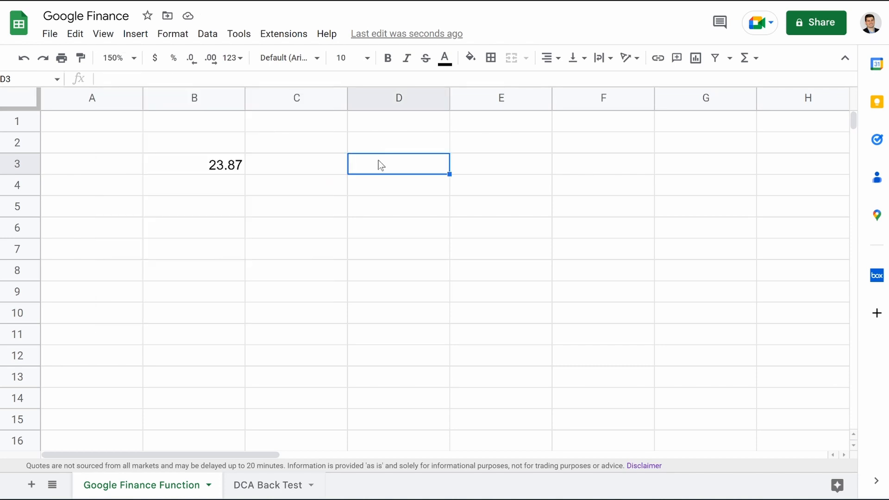
click(195, 165)
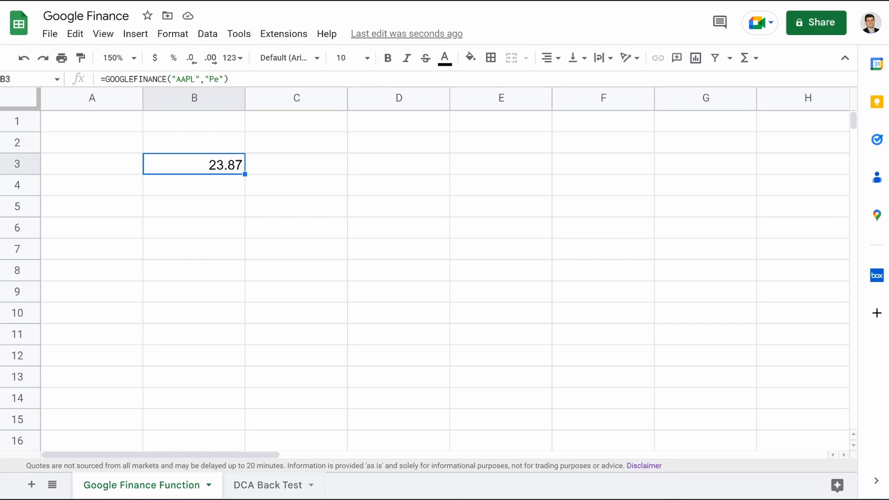
text(EPS)
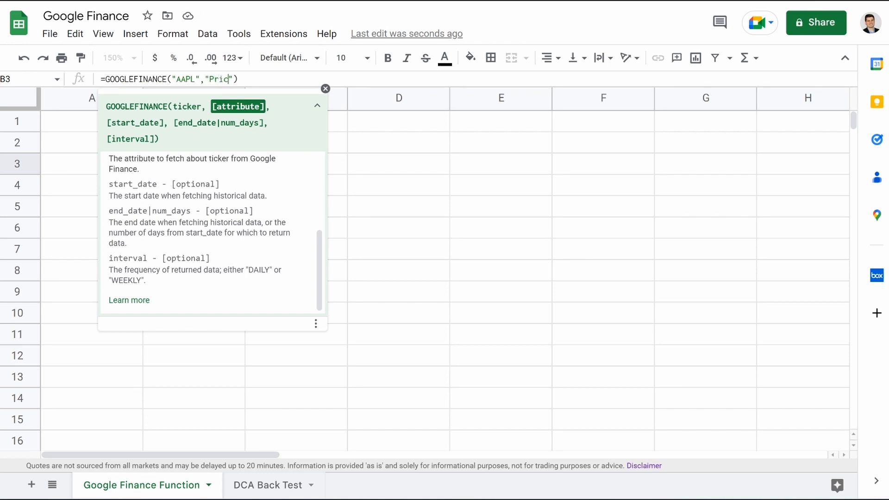
key(enter)
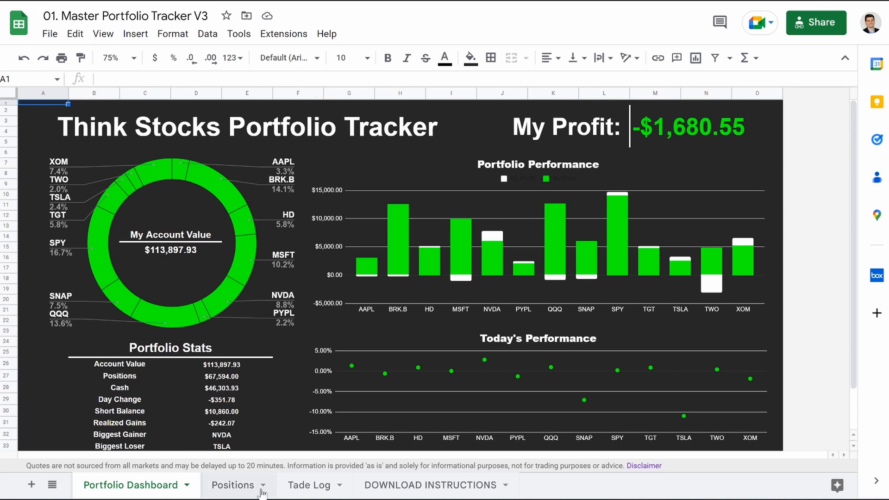
click(231, 484)
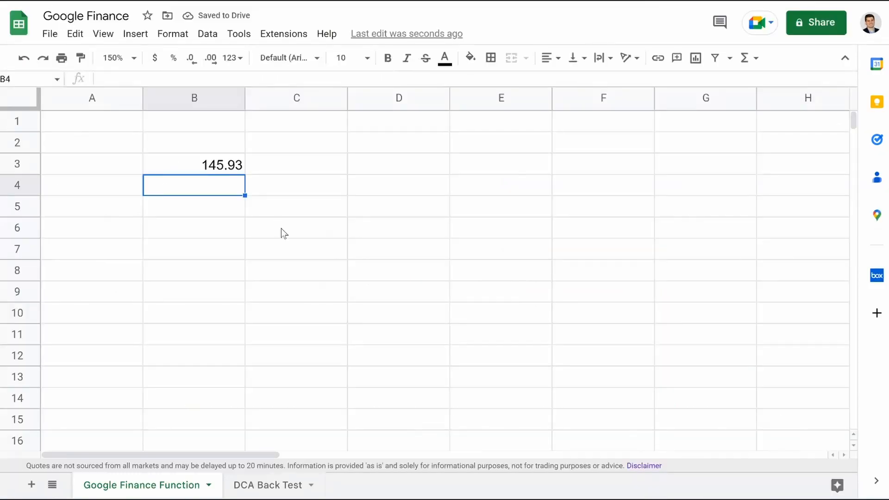
- Replace B3 with headers Tickers, Price, EPS and list AAPL, MSFT, JPM, XOM below
click(193, 165)
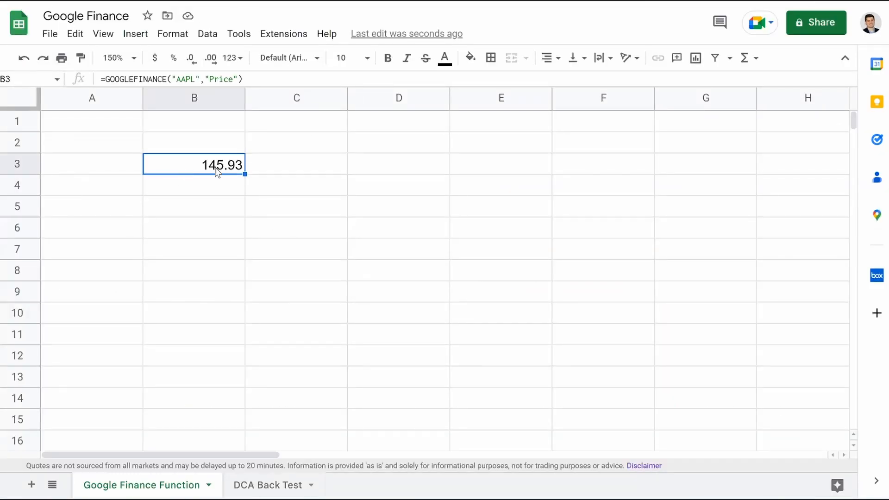
text(Tickers)
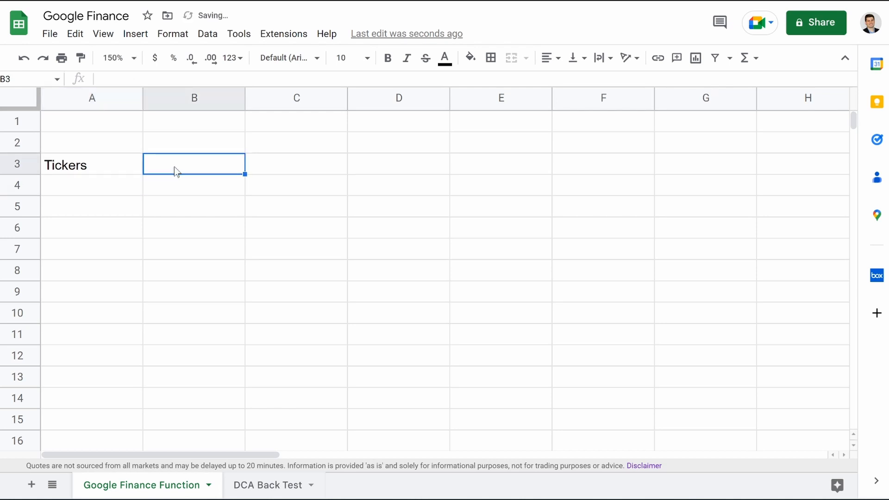
text(Price)
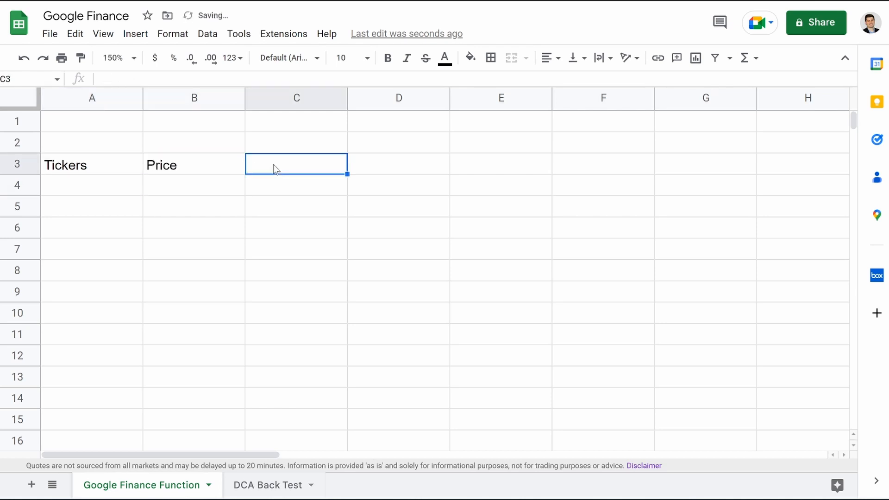
text(EPS)
click(91, 206)
text(MSFT)
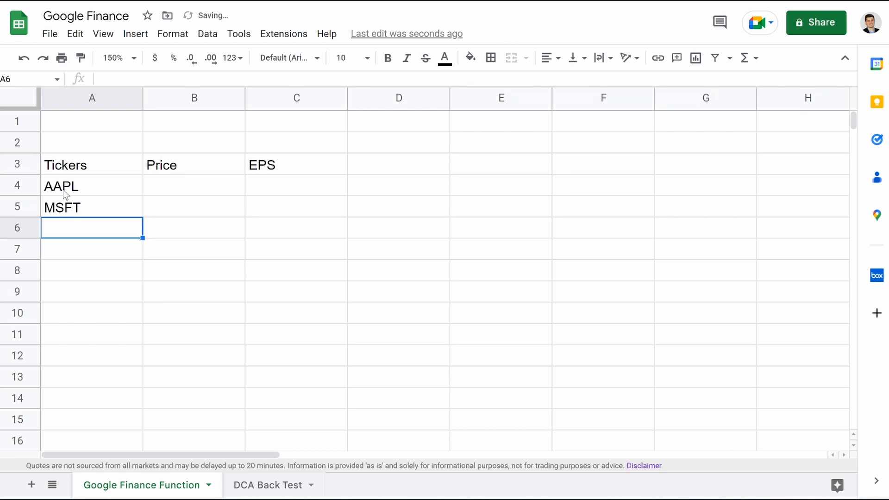
text(JMP)
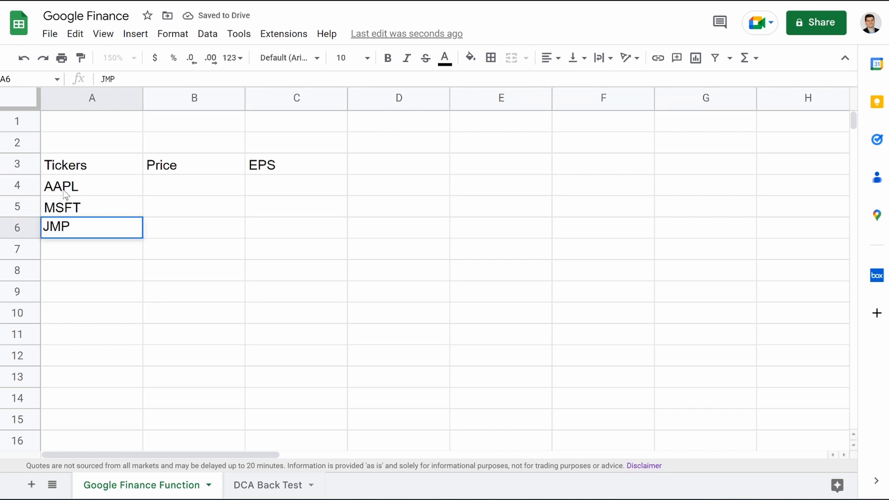
text(XOM)
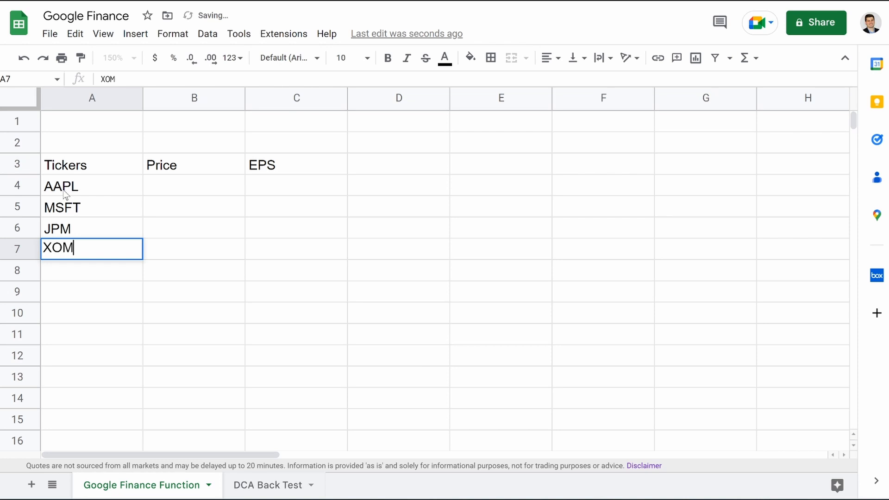
click(194, 228)
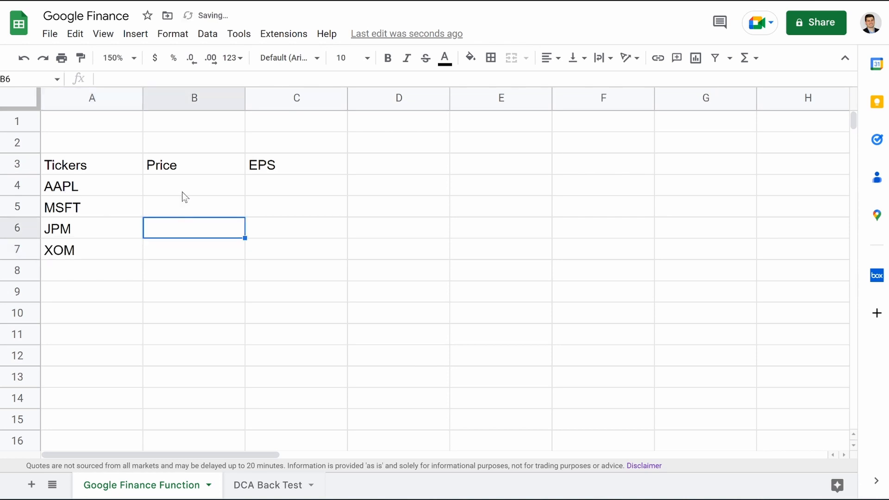
- Enter =GOOGLEFINANCE(A4) in B4 and fill it down to B7 for all four tickers' prices
text(=go)
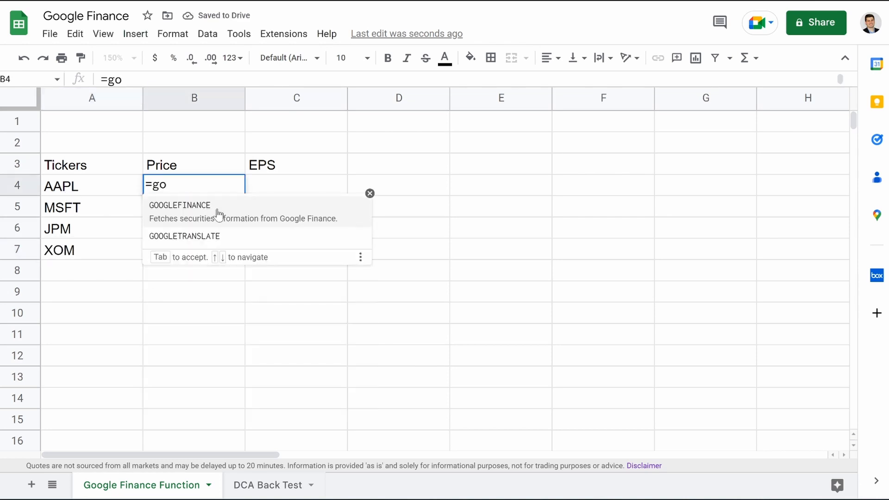
key(Tab)
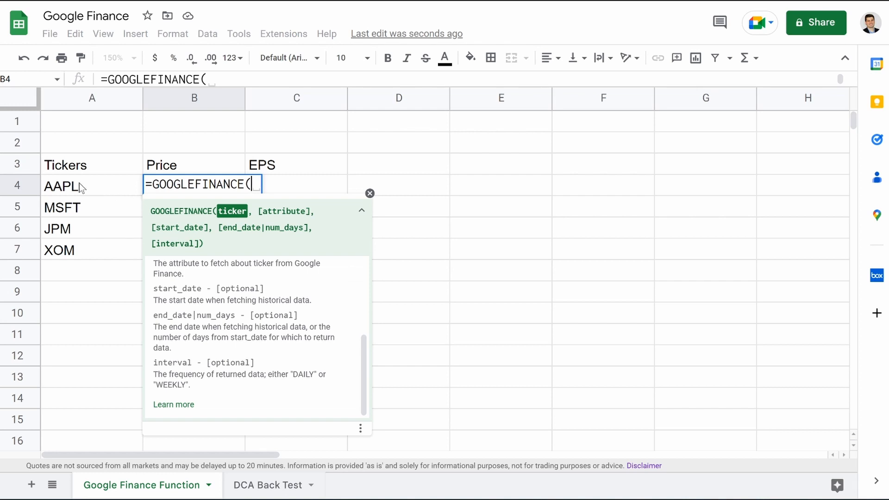
key(Enter)
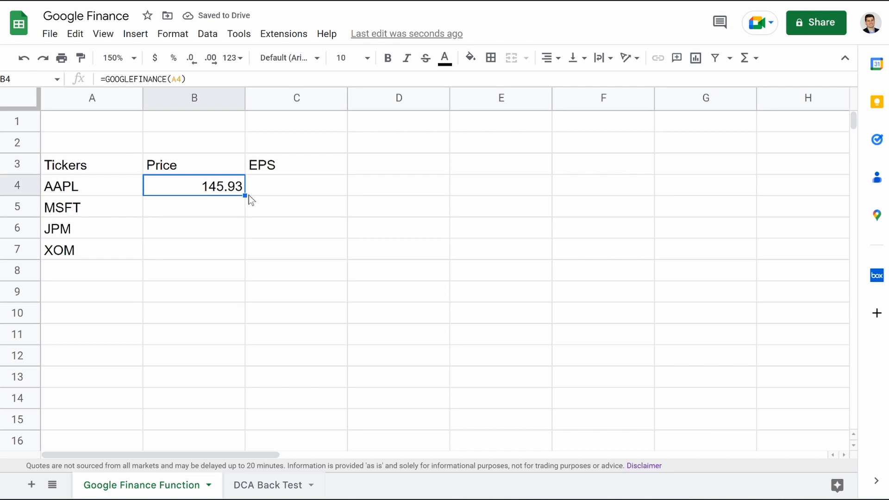
drag(244, 195, 238, 242)
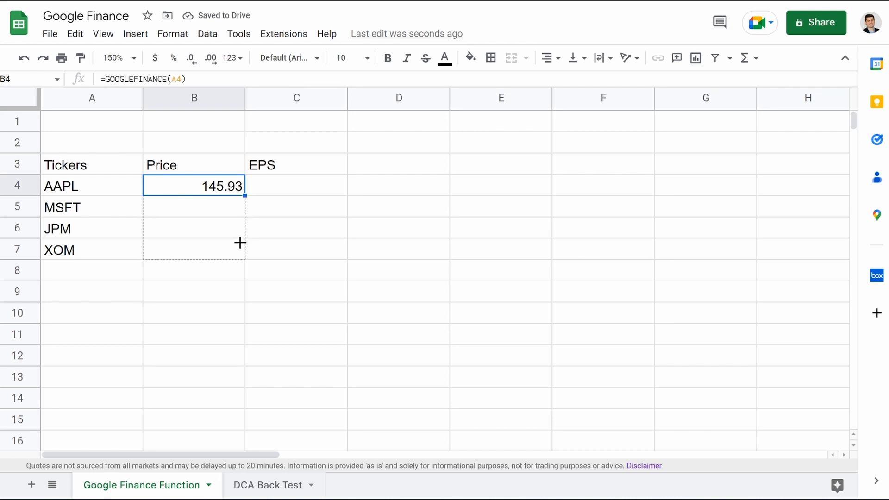
drag(241, 194, 241, 256)
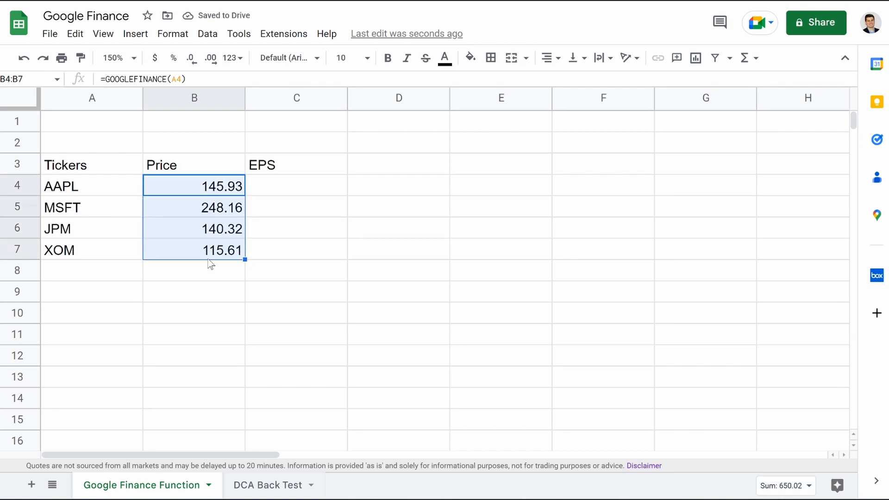
click(194, 185)
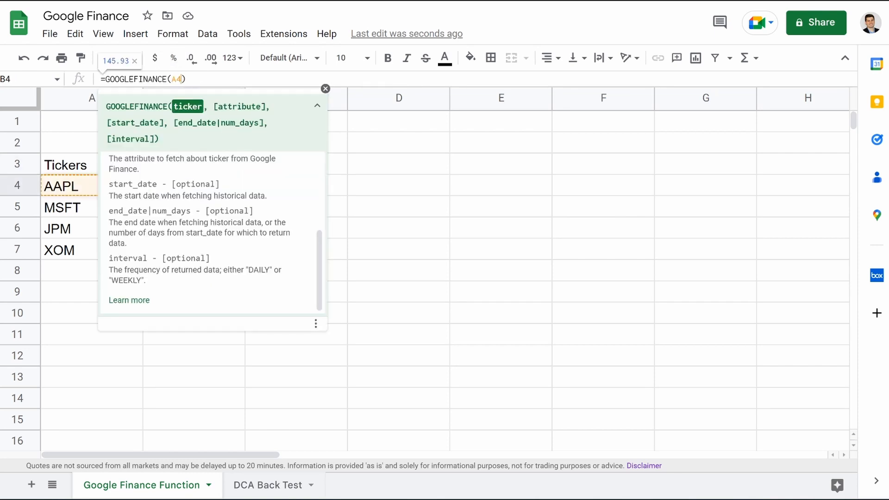
- Reference the Price and EPS headers in the formulas with F4-locked absolute references
text(,B3)
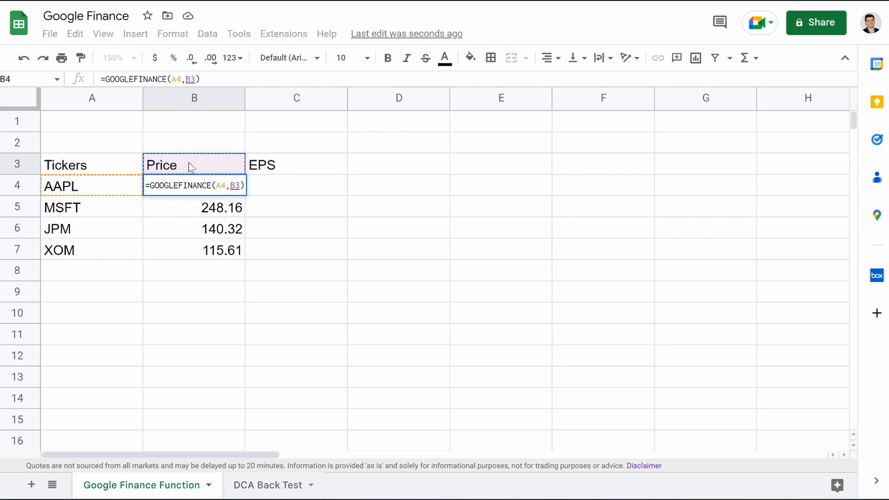
key(Enter)
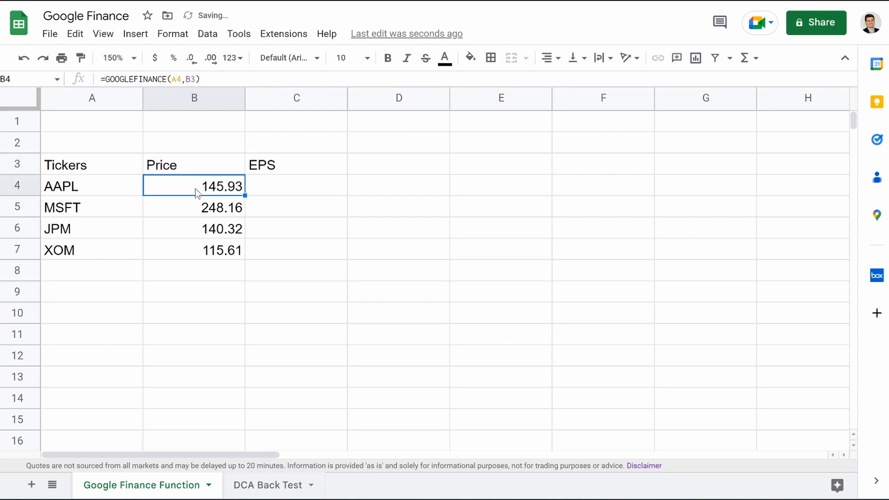
click(295, 186)
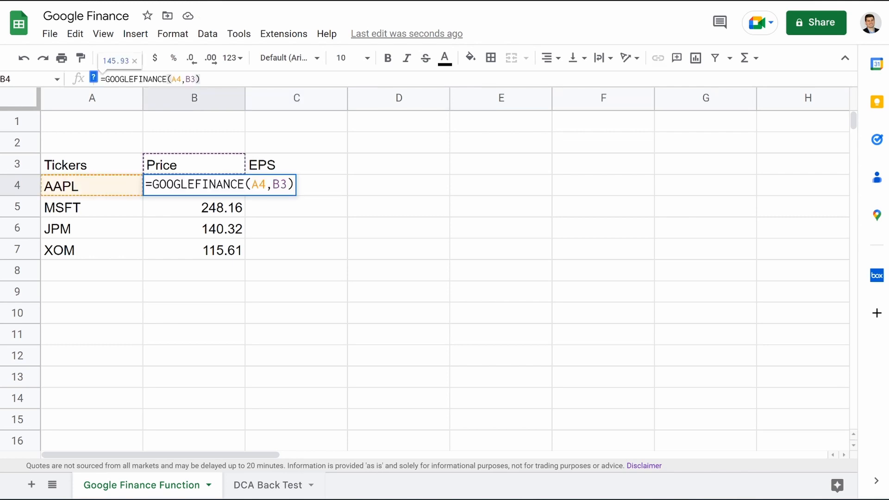
key(f4)
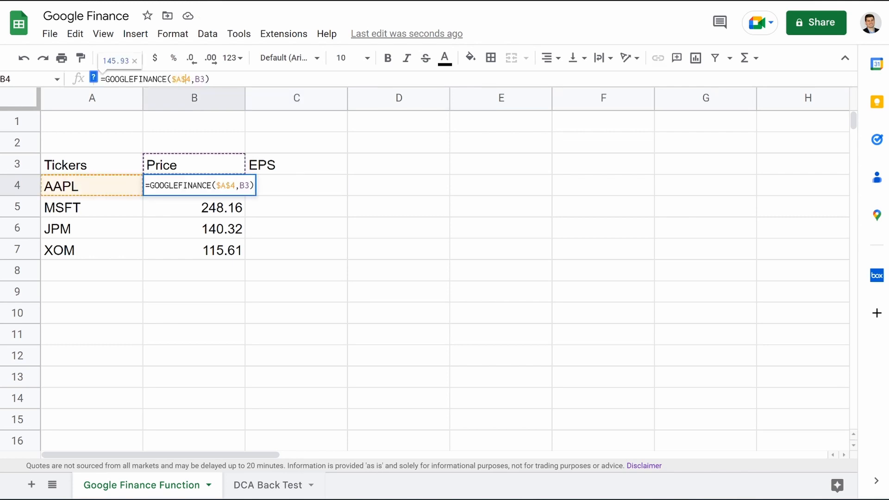
key(enter)
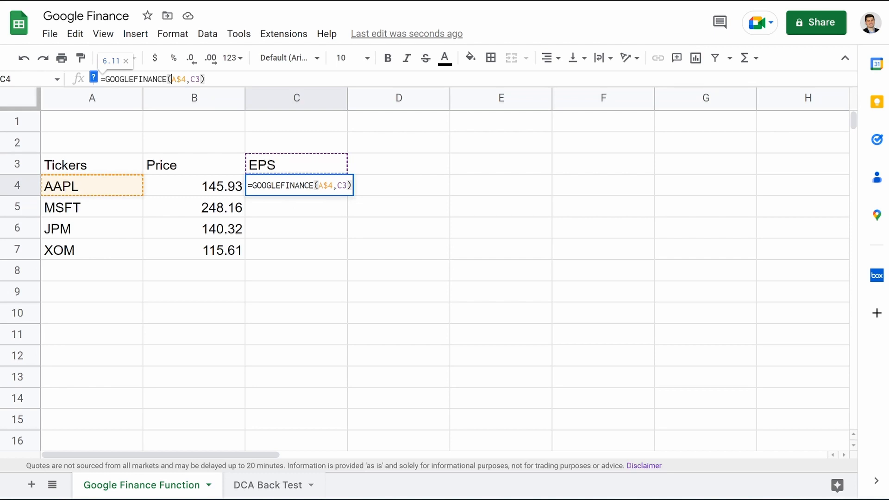
text($)
key(enter)
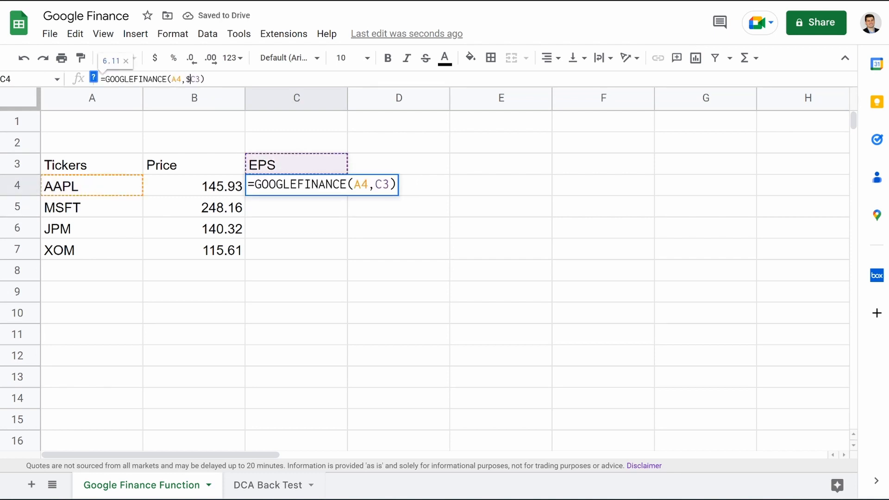
text($)
key(enter)
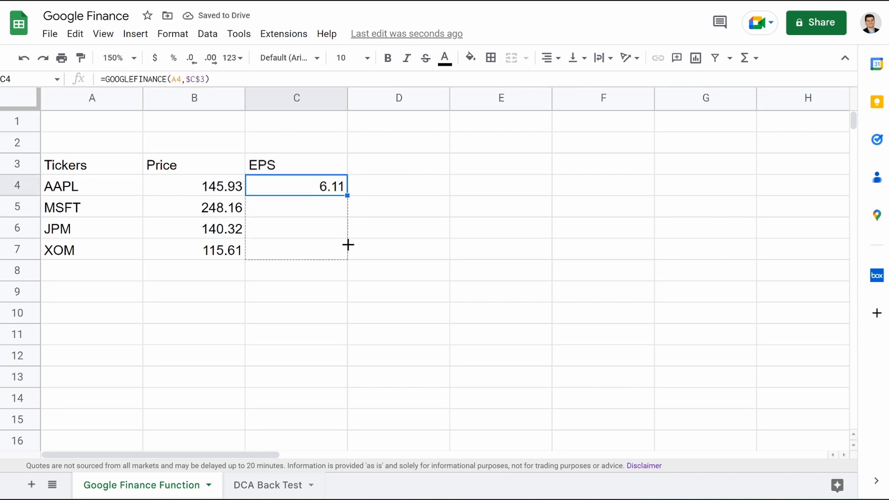
- Fill the EPS formula down to row 7, showing 6.11, 8.99, 12.08 and 12.27
drag(347, 195, 347, 250)
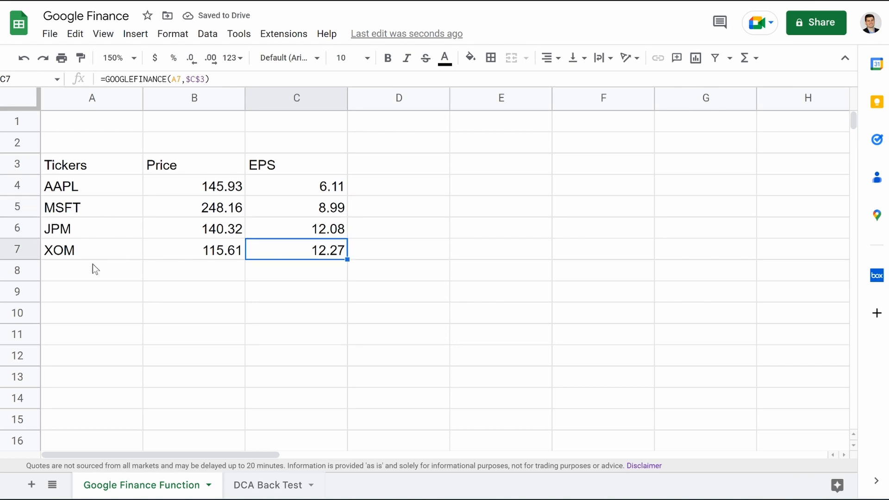
click(92, 270)
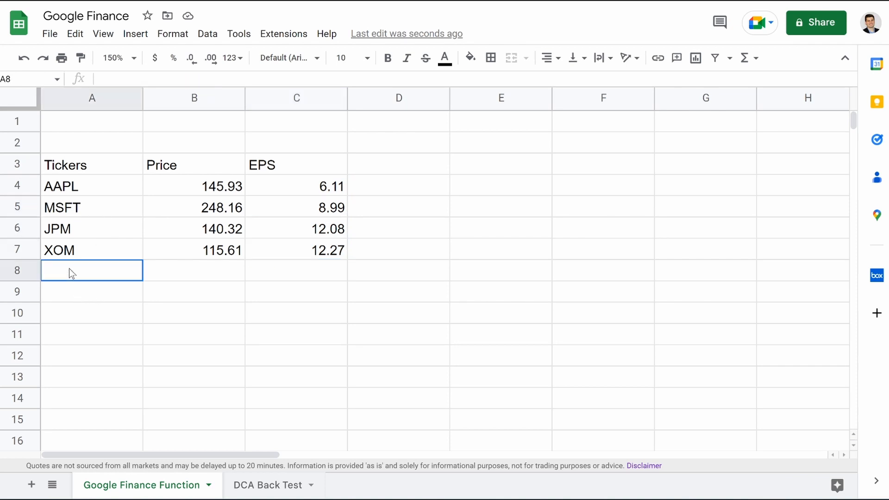
- List SPY and QQQ with prices 405.68 and 296.26, clearing their #N/A EPS cells
text(QQQ)
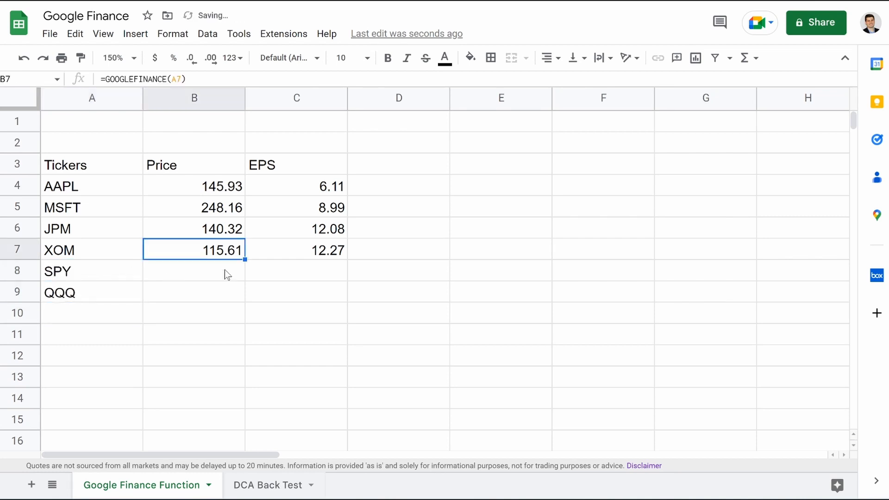
drag(244, 259, 244, 286)
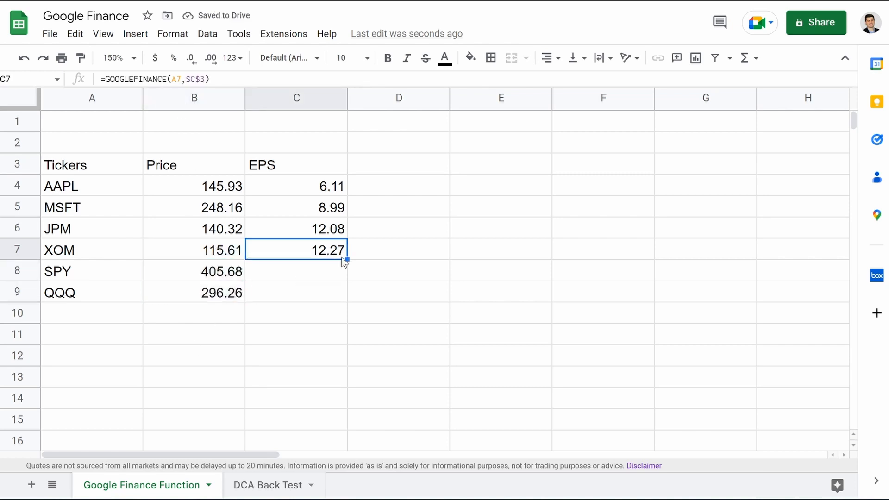
drag(346, 259, 347, 300)
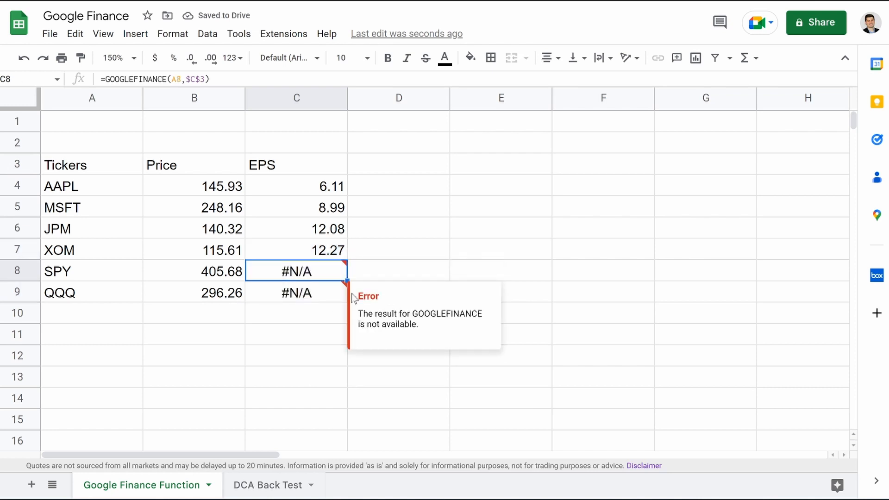
key(Delete)
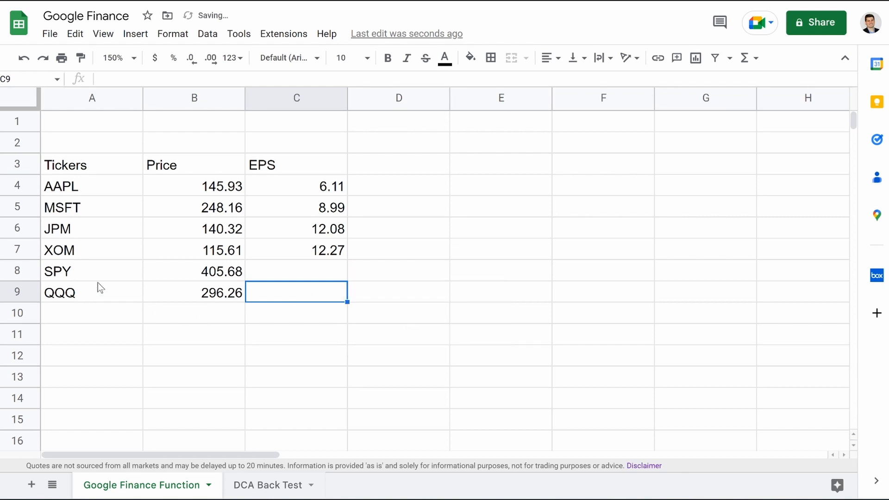
mouse_move(179, 410)
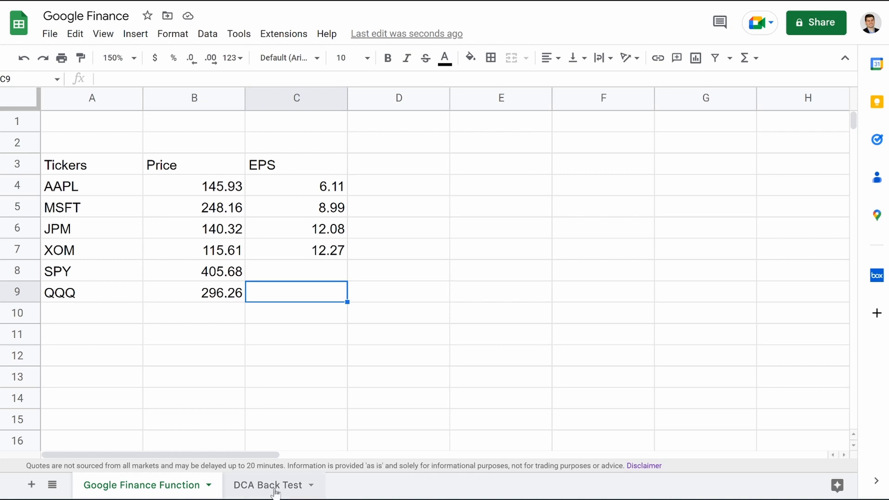
- Show the DCA Back Test sheet at 100% zoom to see the monthly SPY table and P&L summary
click(267, 484)
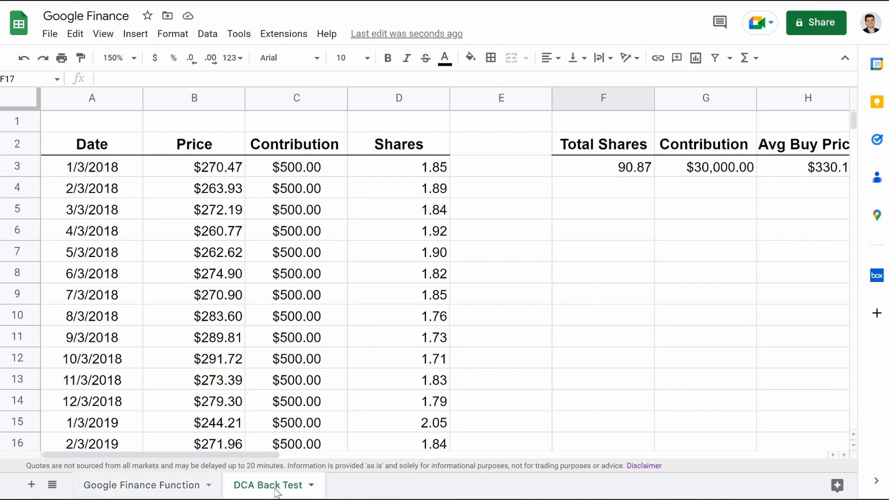
click(116, 58)
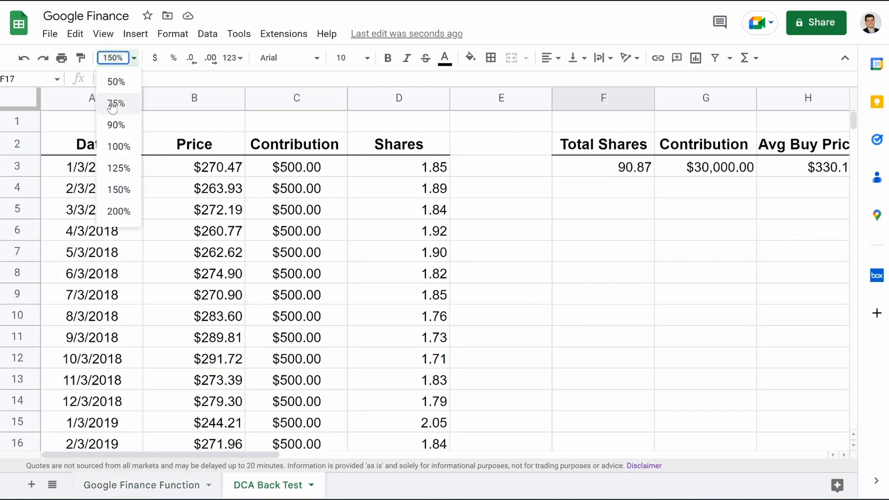
click(118, 146)
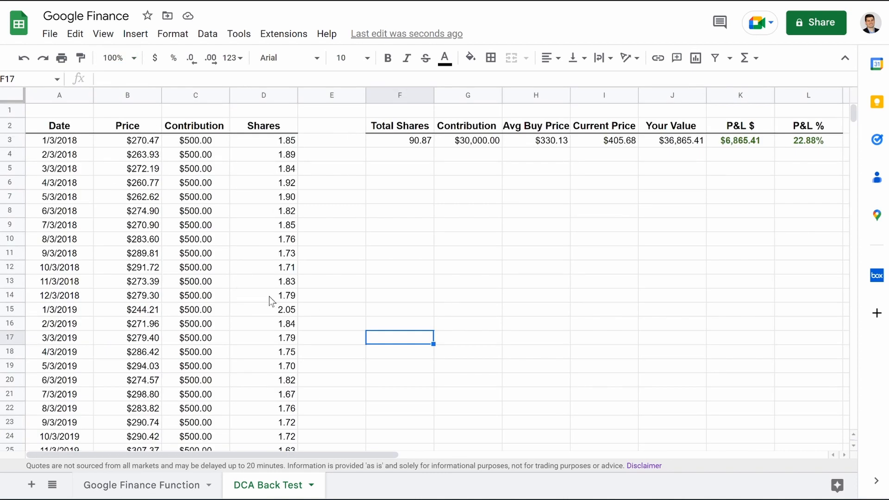
mouse_move(81, 152)
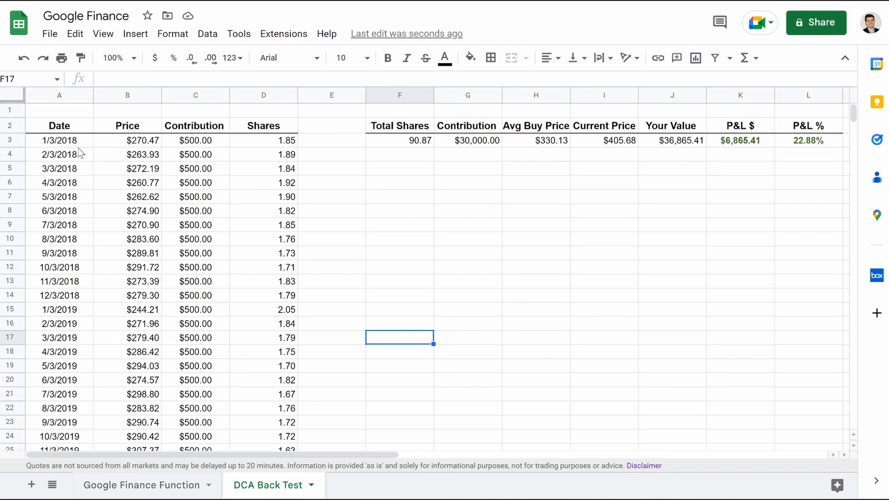
mouse_move(242, 347)
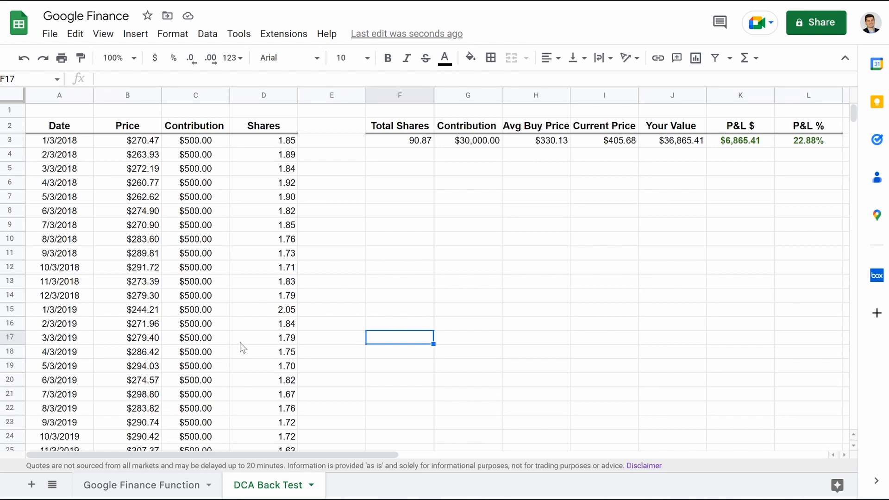
scroll(down, 3)
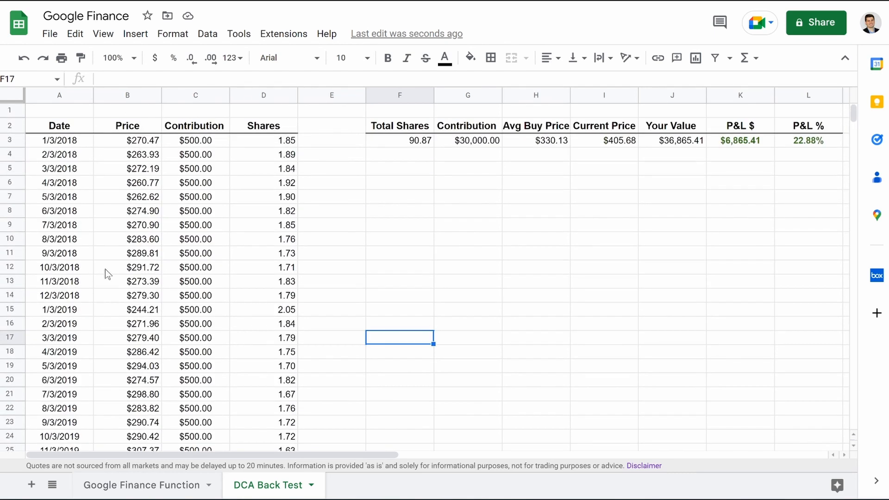
mouse_move(829, 148)
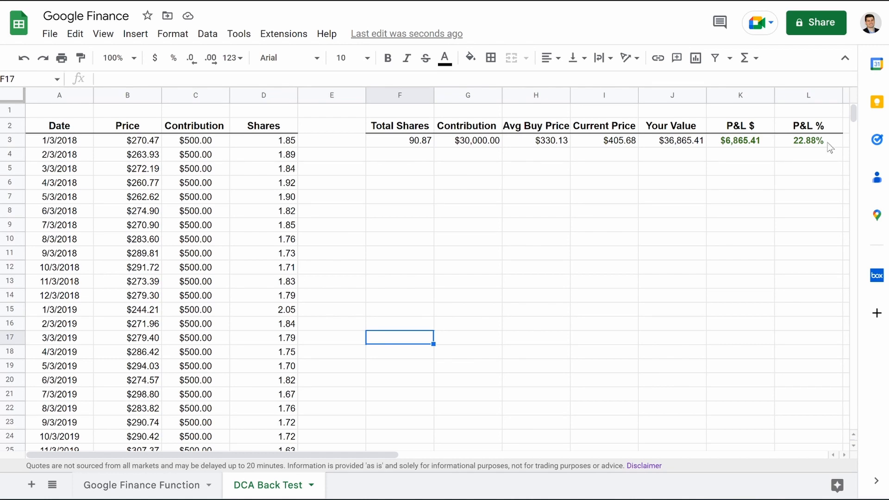
mouse_move(539, 275)
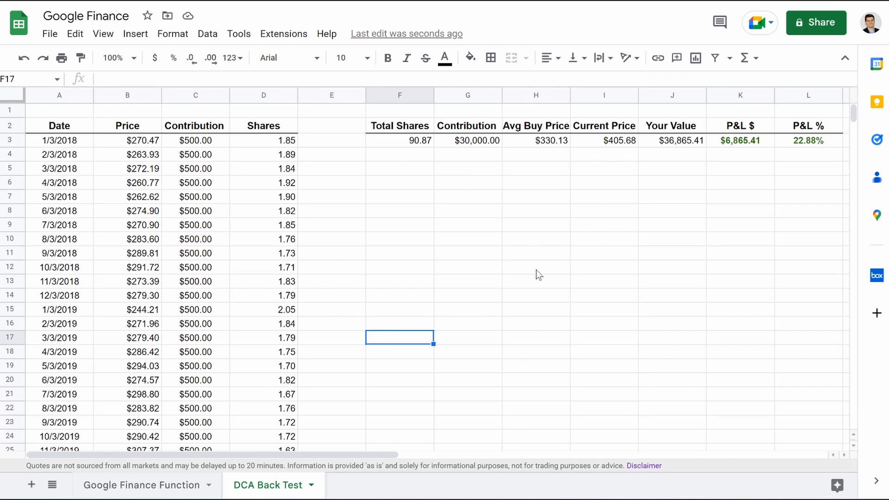
mouse_move(115, 194)
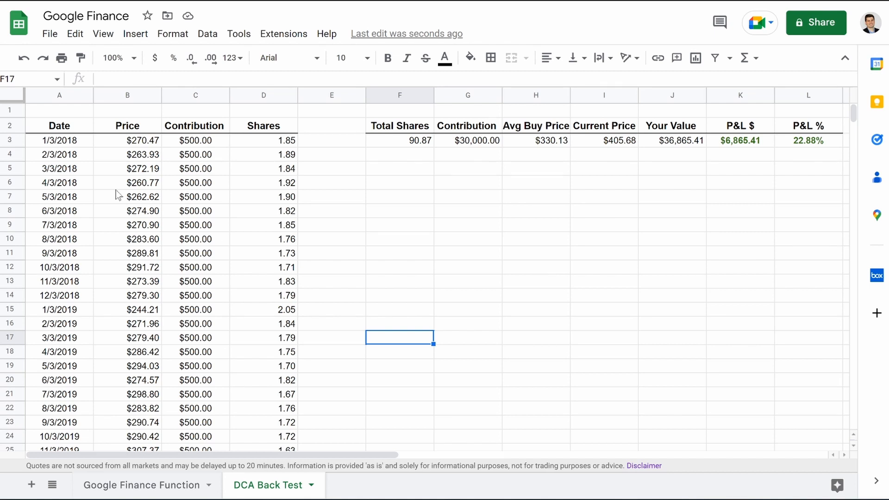
mouse_move(285, 176)
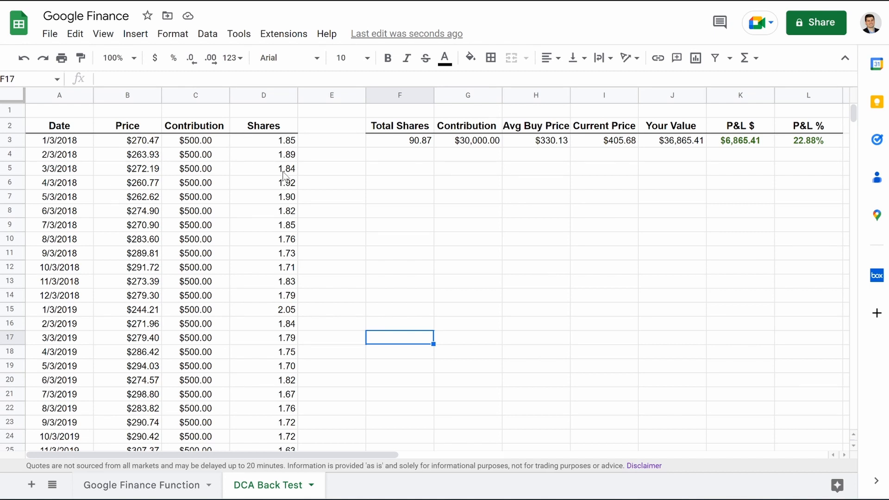
mouse_move(145, 148)
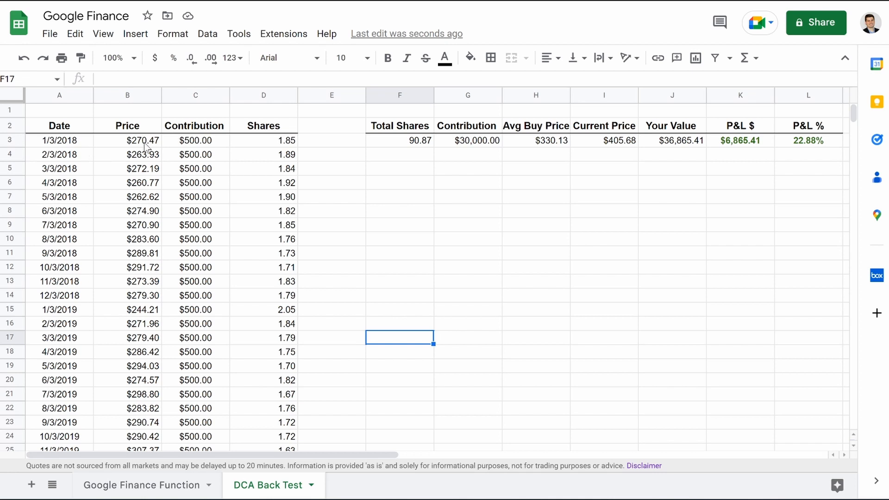
click(127, 140)
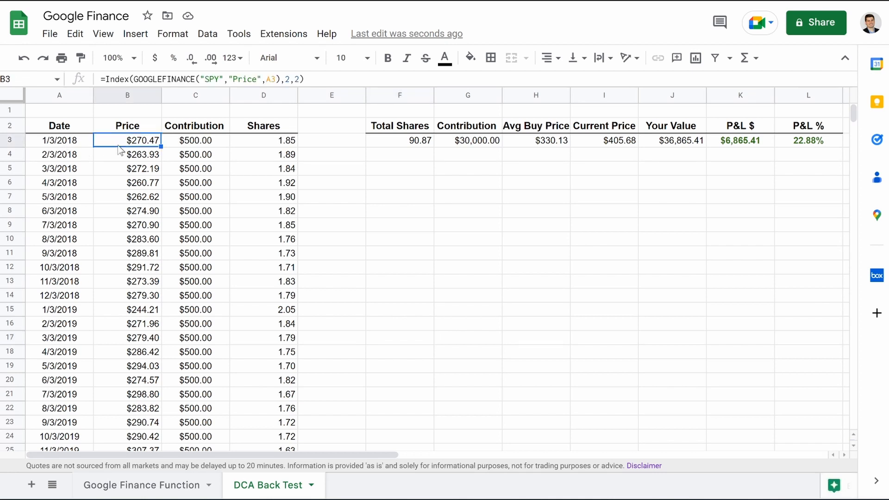
double_click(127, 140)
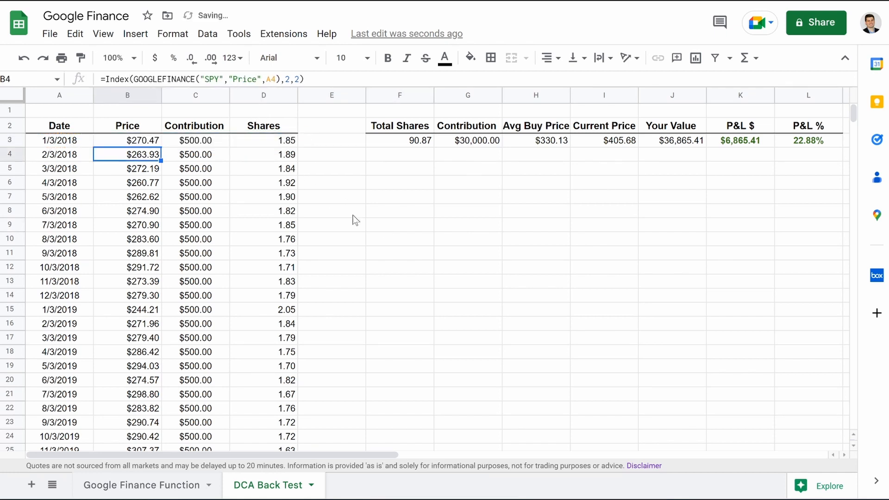
click(127, 140)
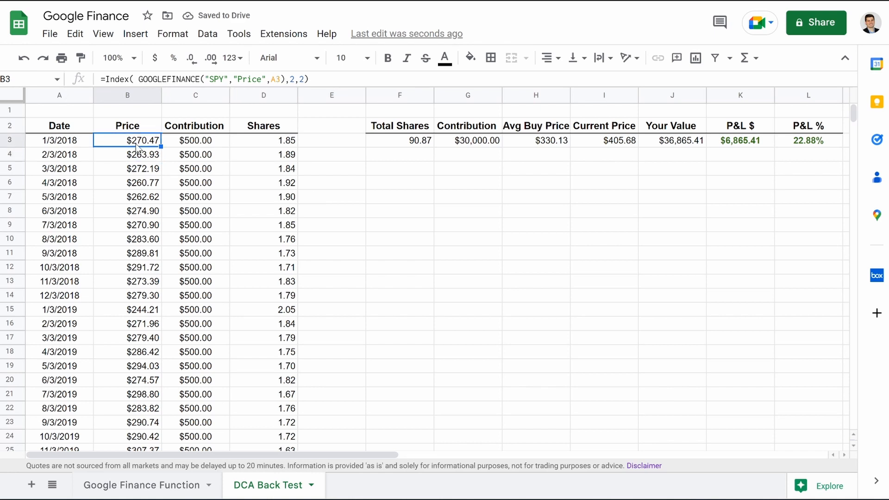
mouse_move(418, 214)
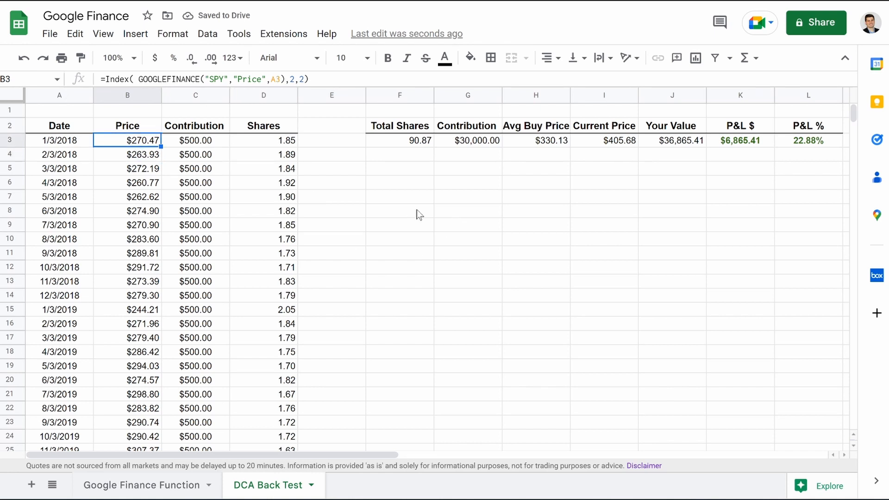
- Enter =GOOGLEFINANCE("SPY","Price",A3) in F8, returning a Date/Close table with 270.47
text(=)
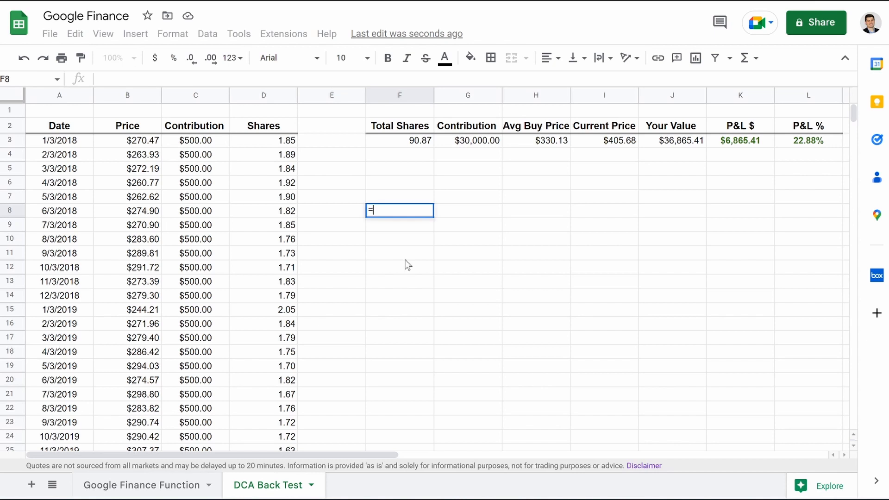
text(go)
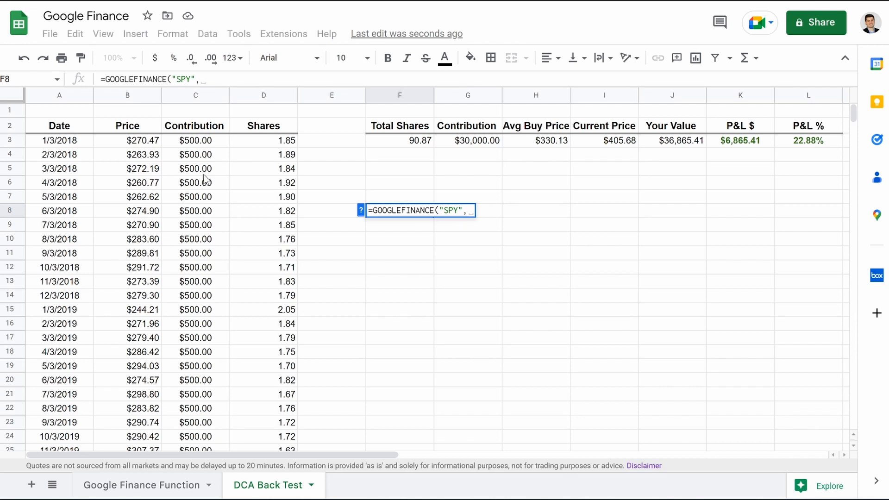
text(")
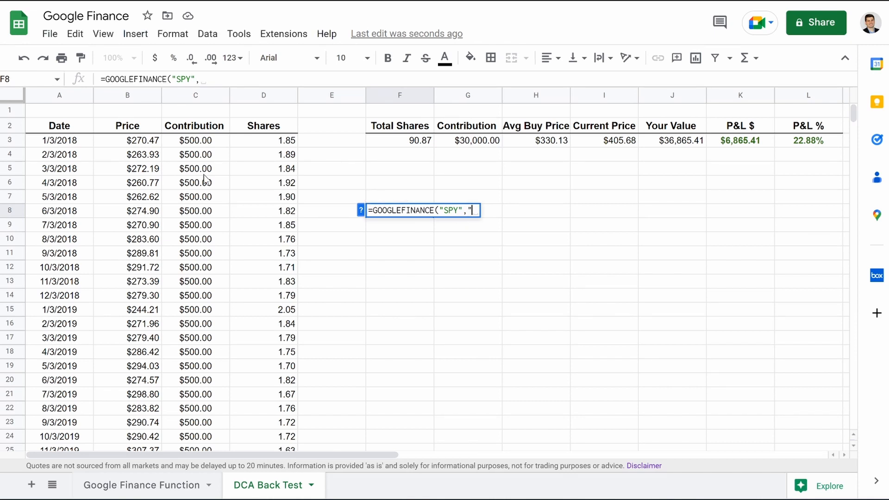
click(59, 140)
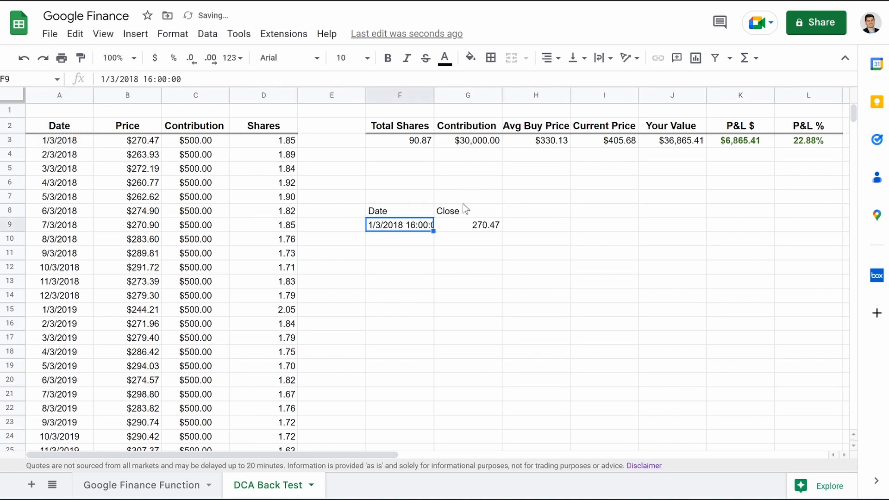
mouse_move(450, 221)
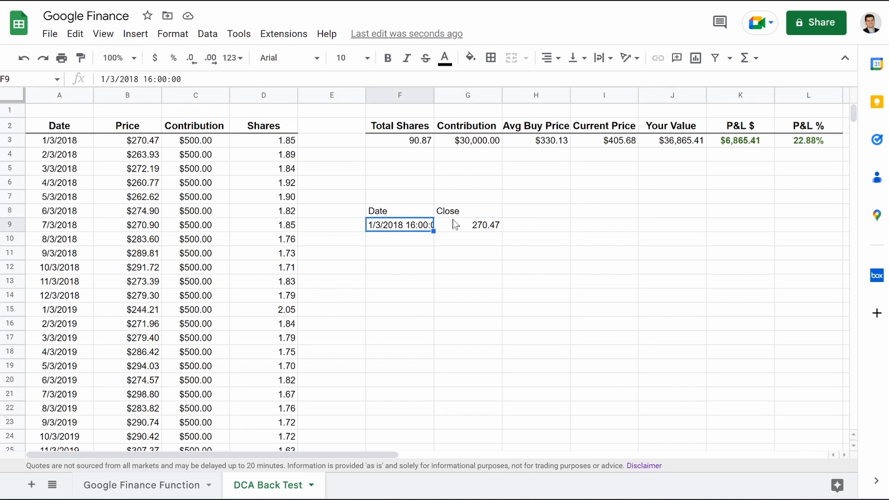
- Inspect the returned Date and Close cells and begin editing the F8 lookup
click(467, 210)
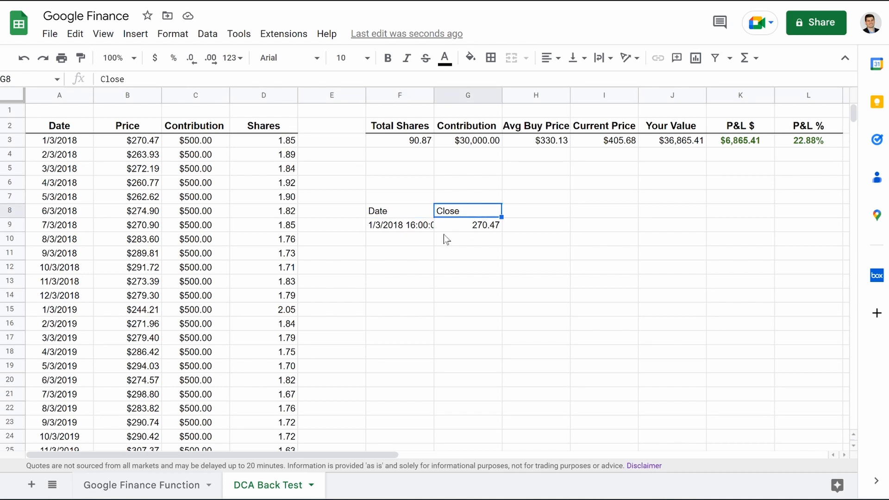
click(399, 211)
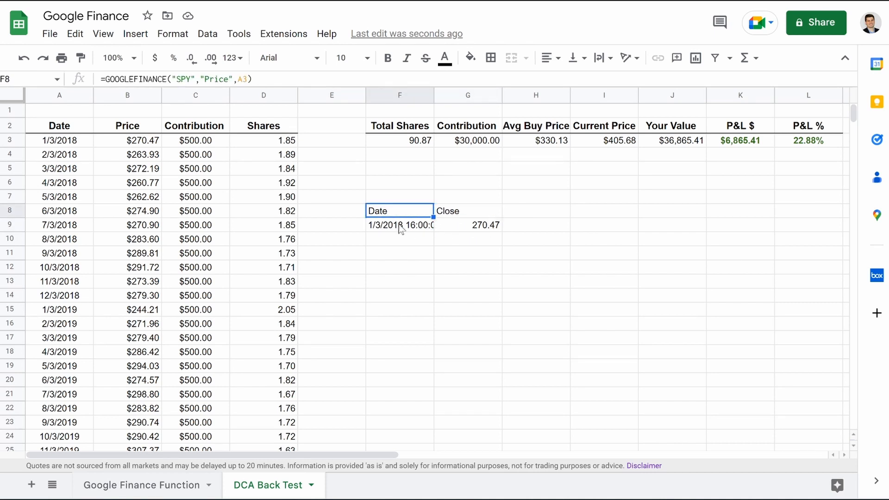
click(399, 224)
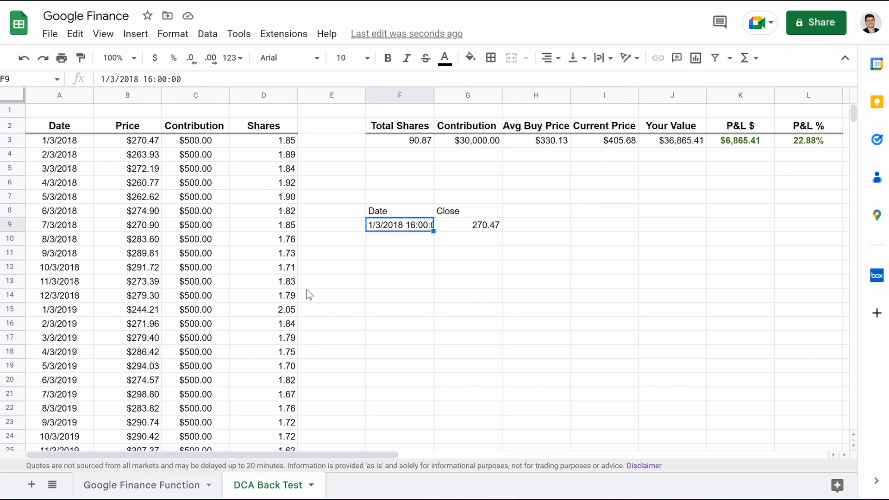
mouse_move(491, 233)
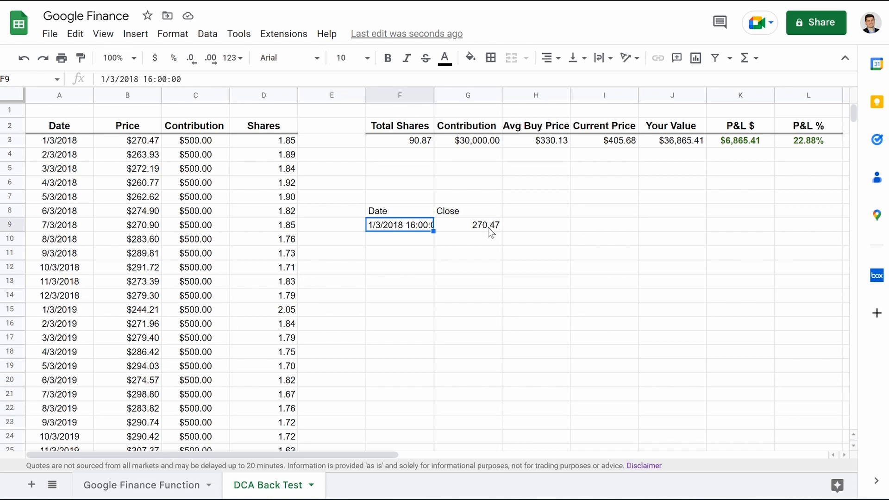
click(466, 225)
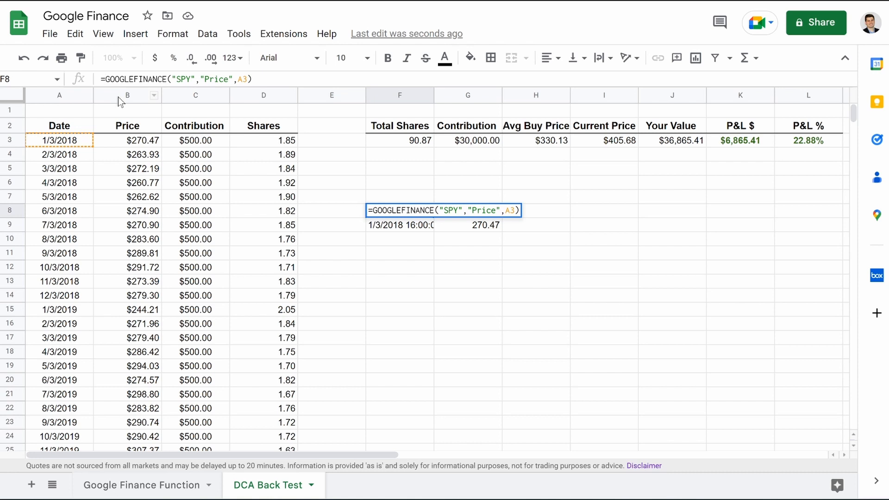
- Wrap F8 as =INDEX(GOOGLEFINANCE("SPY","Price",A3),2,2) so it shows just $270.47
text(index()
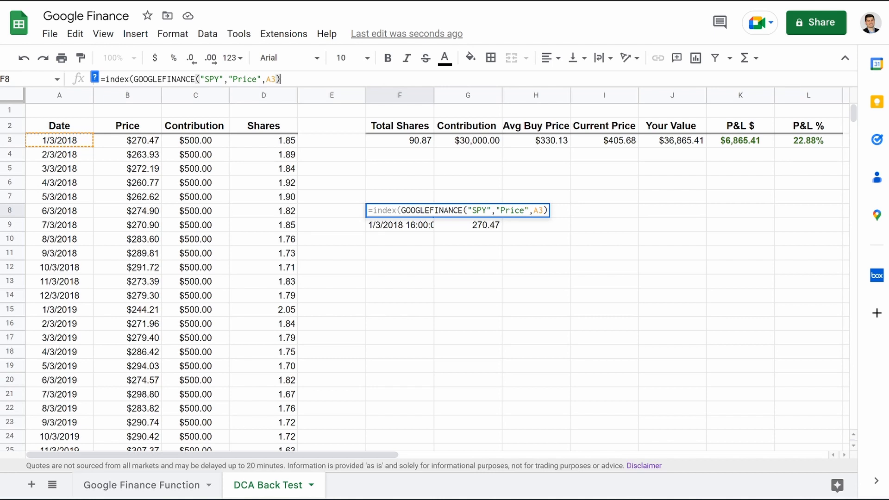
text(,)
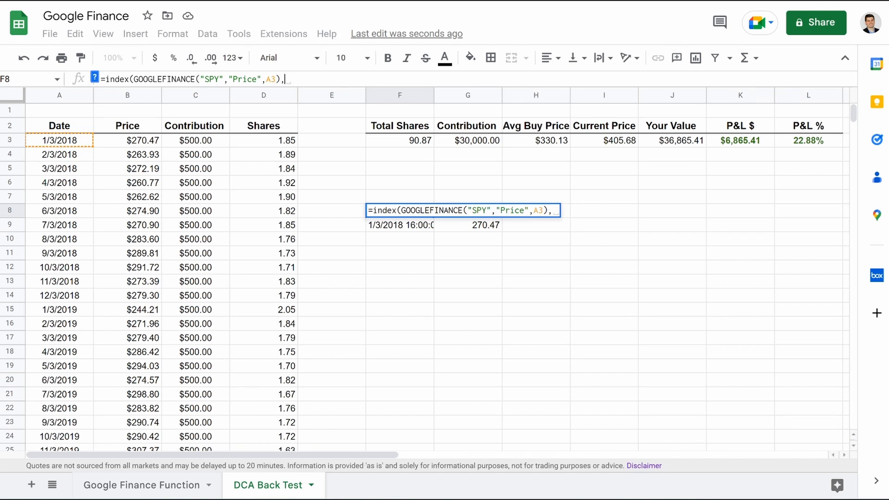
text(2,)
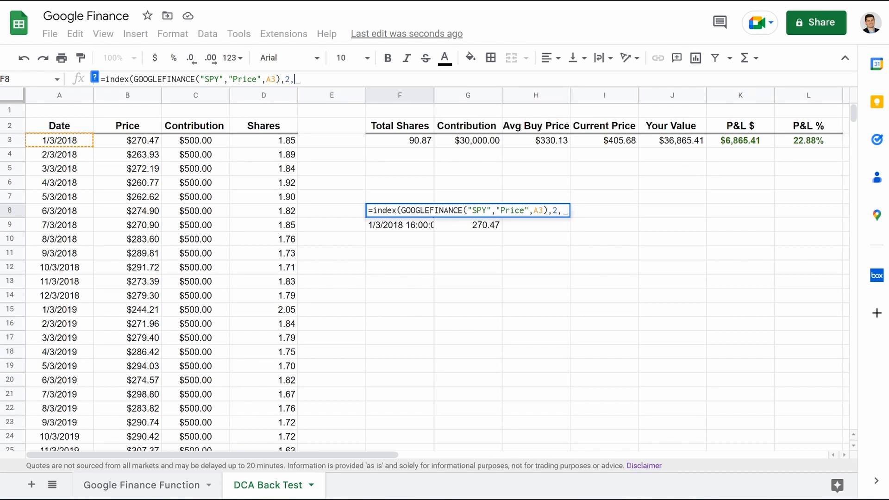
text(2))
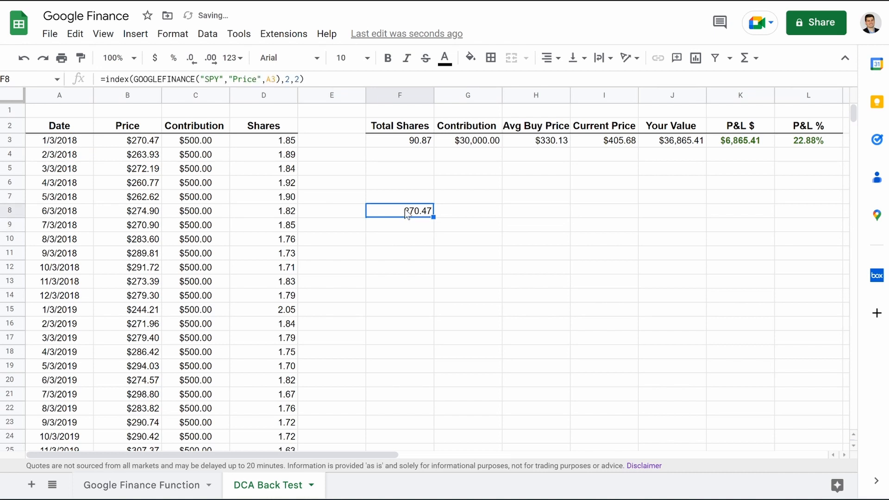
click(155, 57)
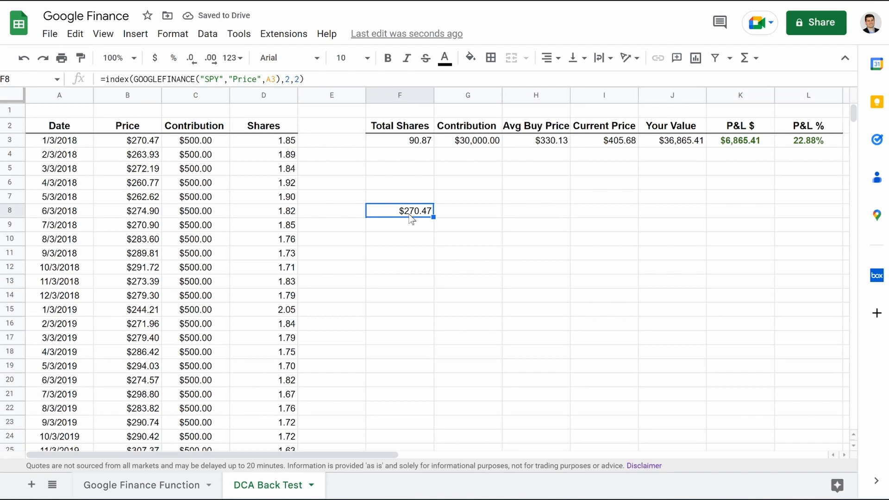
mouse_move(140, 181)
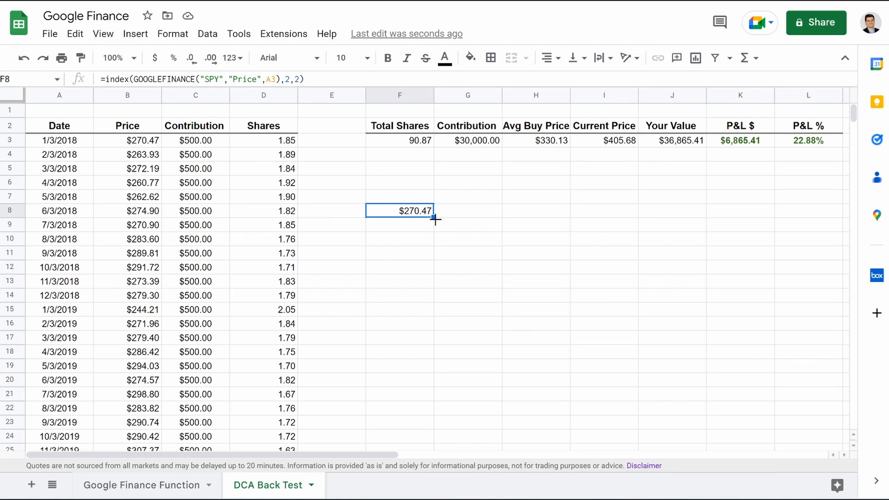
- Fill the INDEX lookup down F8:F14, giving seven prices matching the Price column
drag(433, 219, 433, 297)
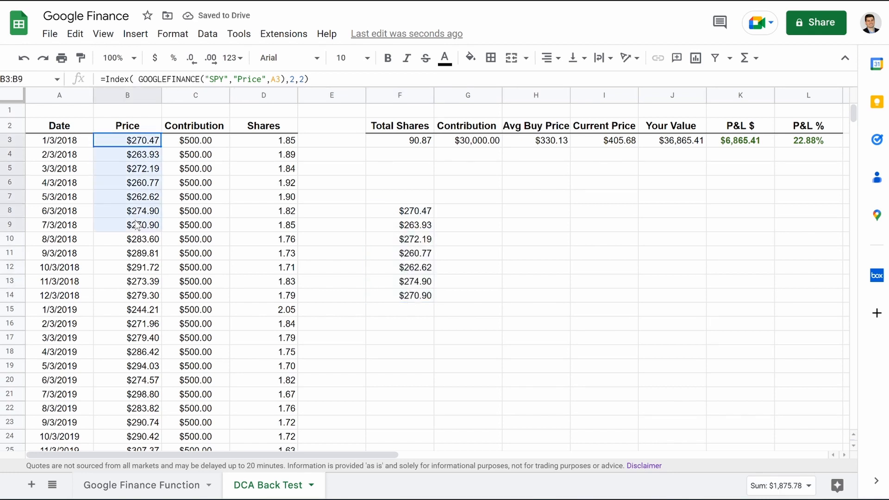
scroll(down, 3)
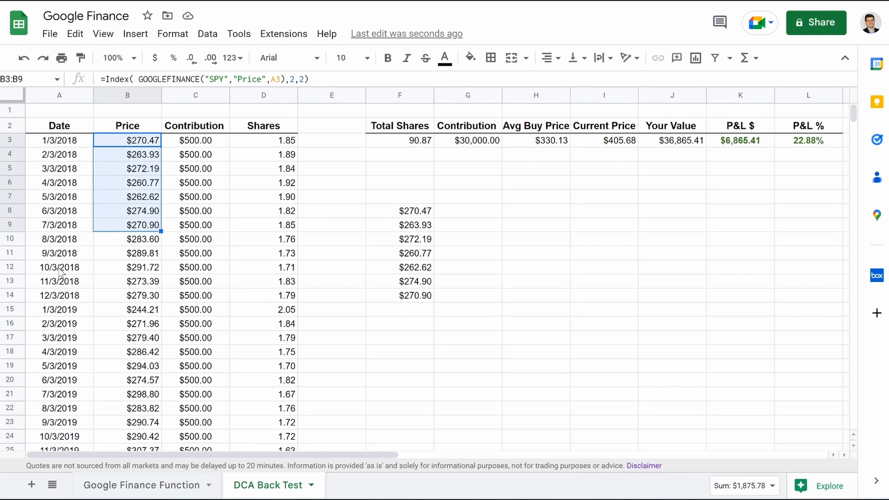
scroll(down, 3)
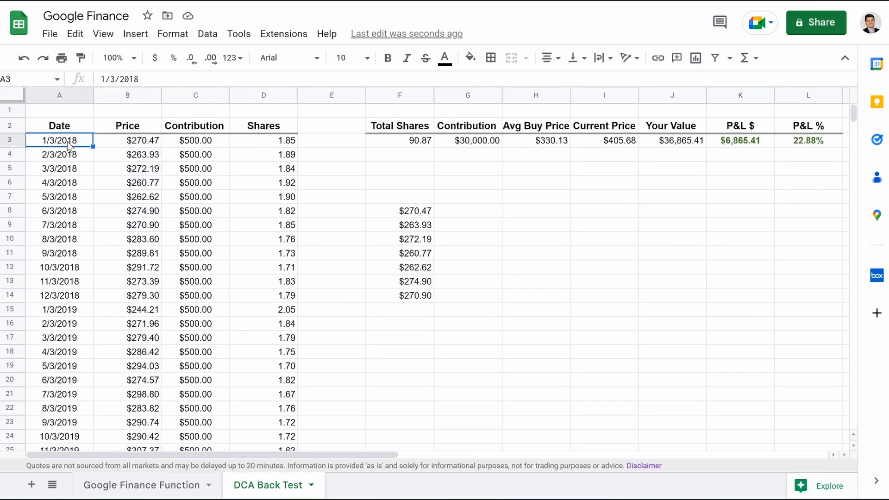
- Restart the dates monthly from 1/3/2000 and 2/3/2000, autofilled down with surplus dates deleted
text(1/)
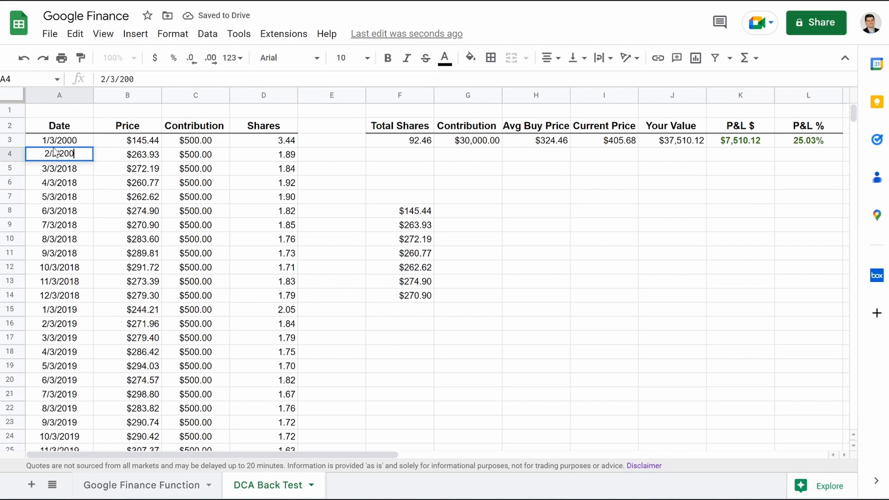
key(Enter)
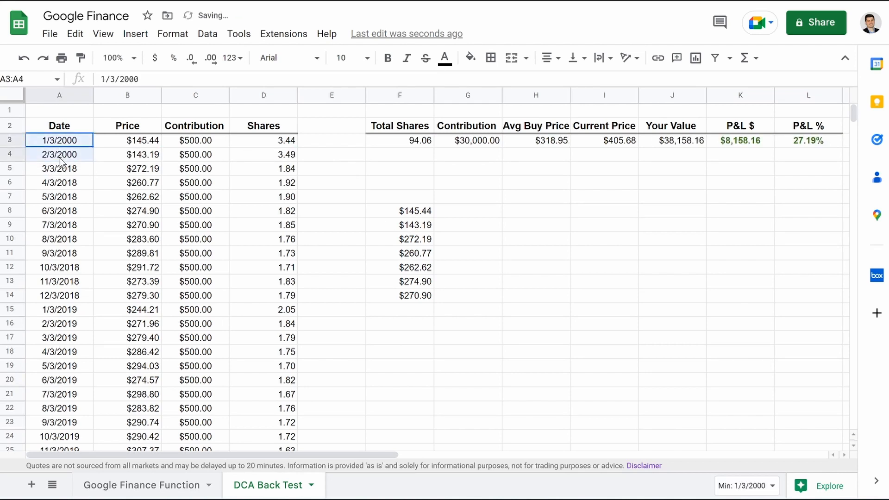
scroll(down, 3)
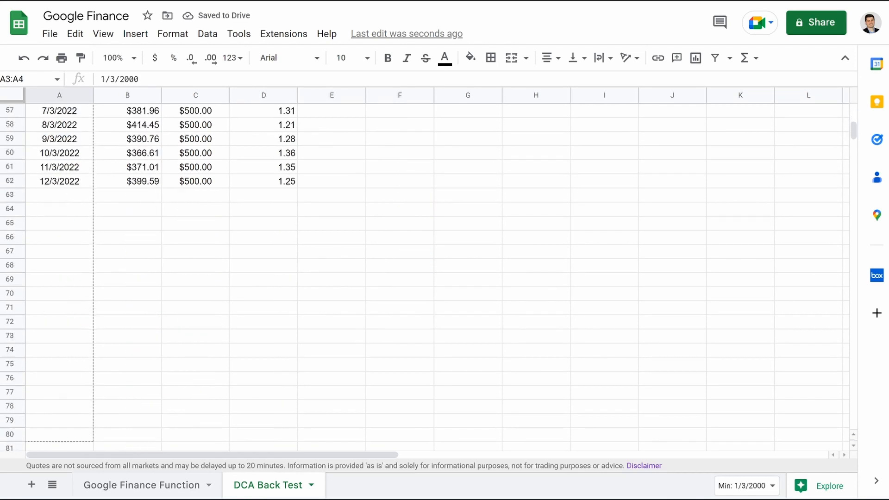
scroll(down, 3)
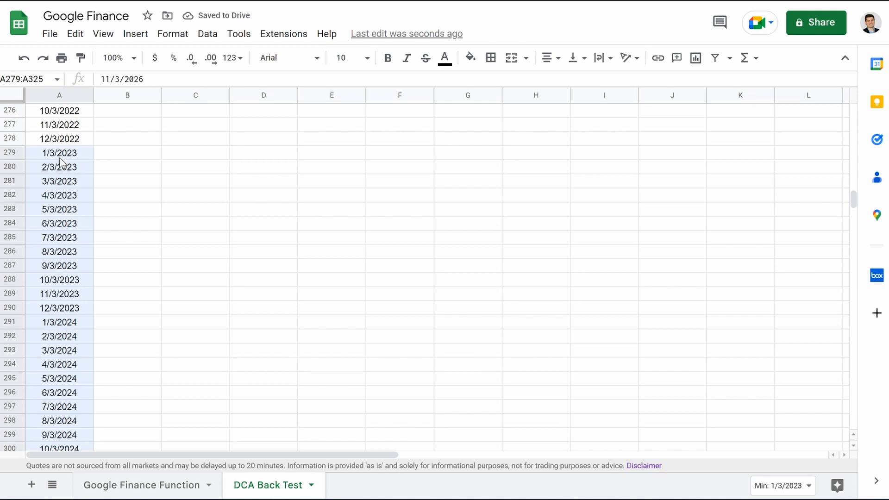
key(Delete)
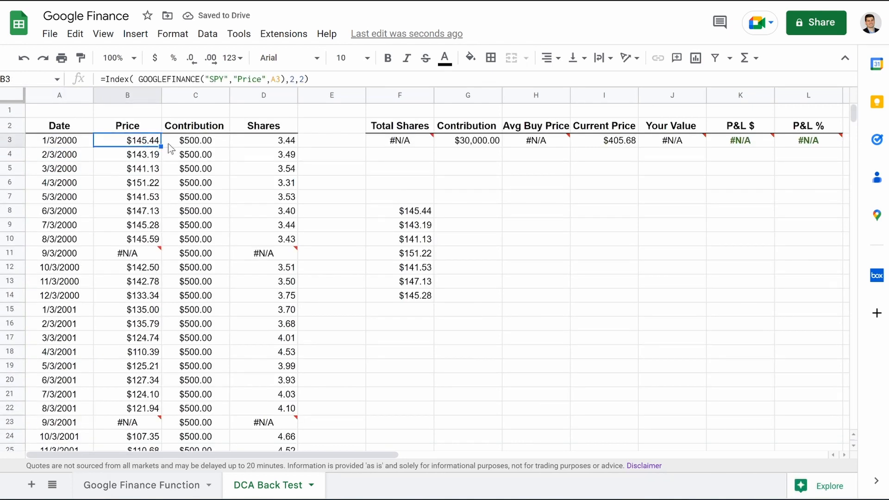
scroll(down, 3)
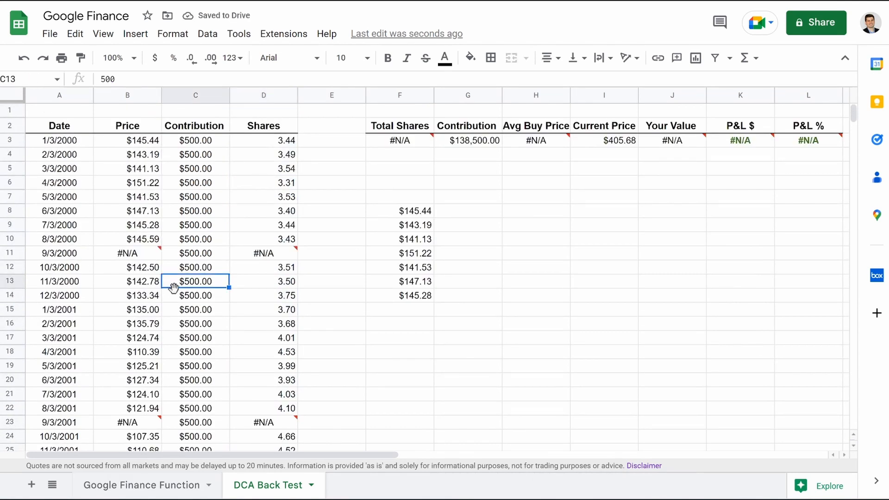
- Trace the September 2000 #N/A to the non-trading date 9/3/2000 in A11 and select it for redating
click(127, 253)
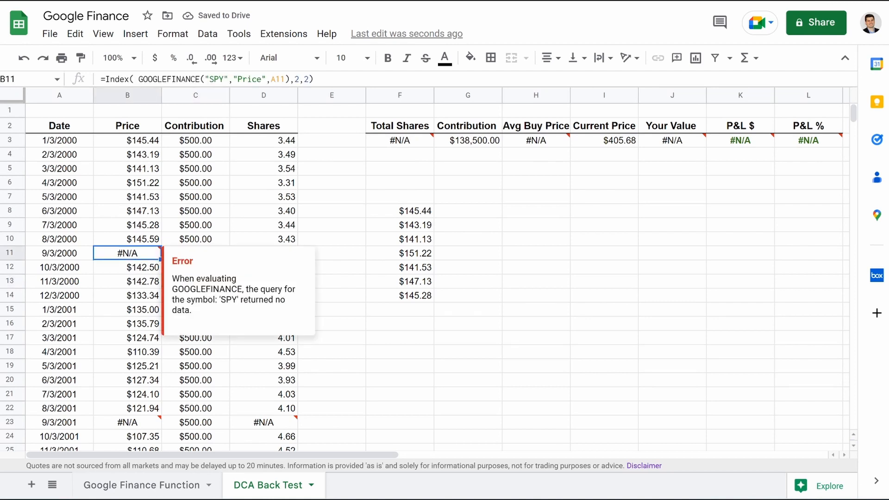
click(59, 252)
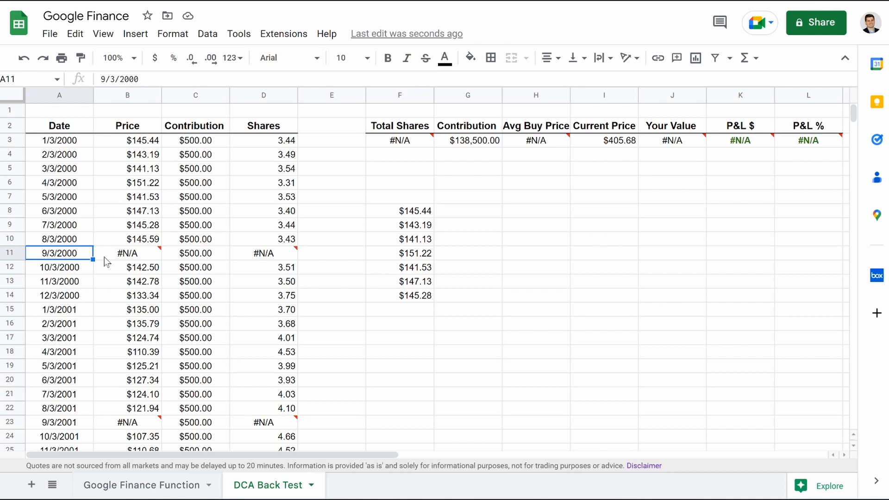
click(127, 253)
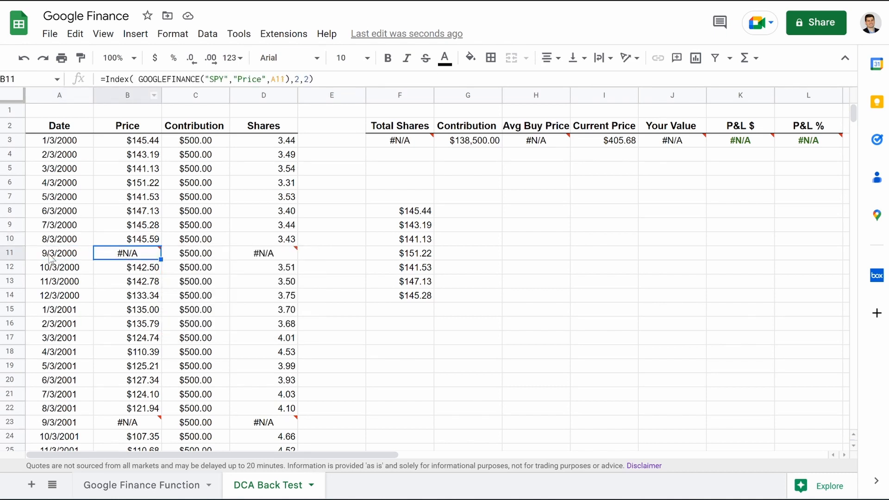
click(60, 252)
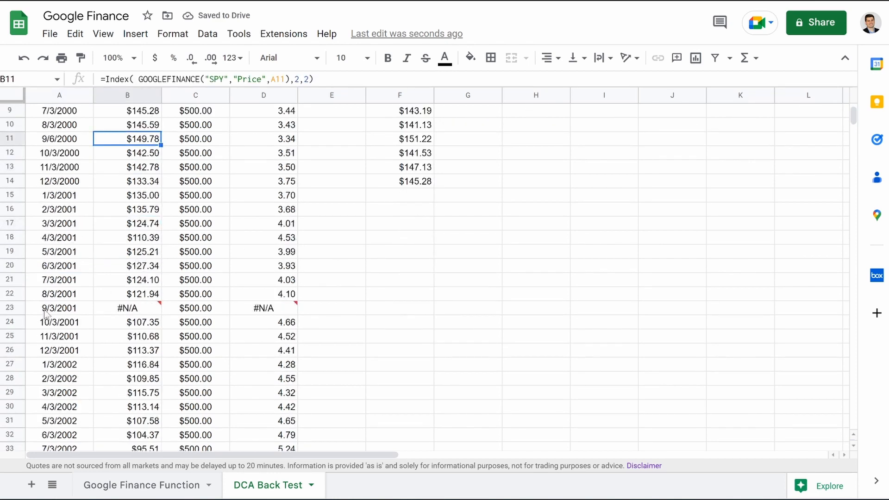
- Redate the #N/A September rows to trading days like 9/6/2001 so prices return
click(59, 307)
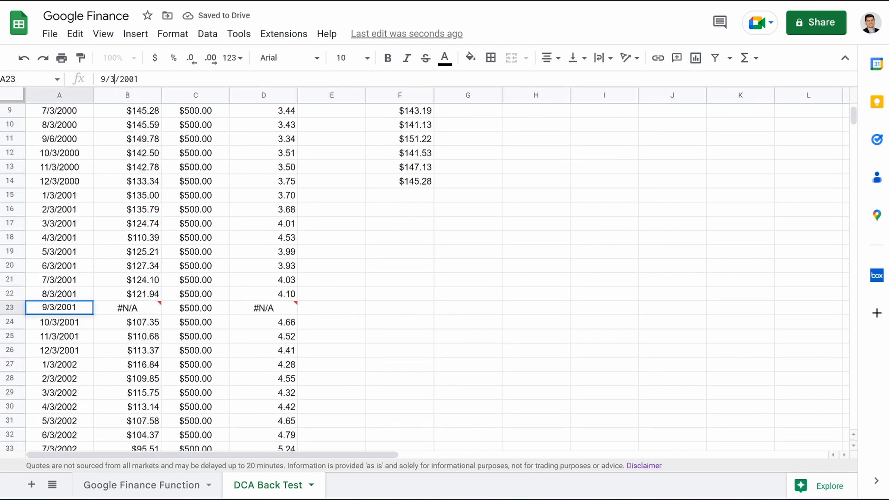
key(enter)
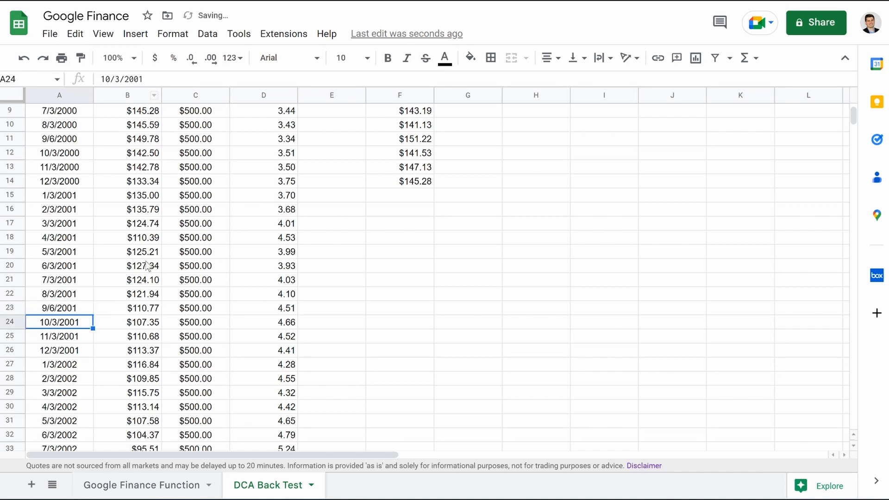
scroll(down, 3)
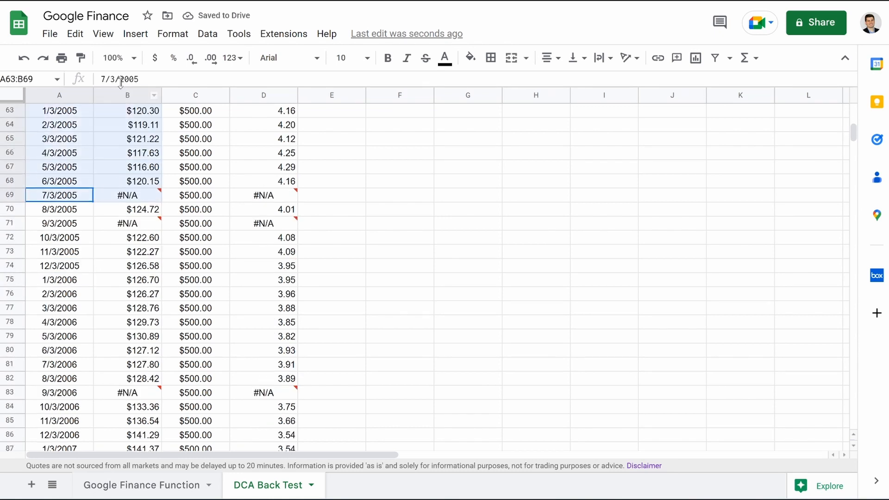
click(127, 294)
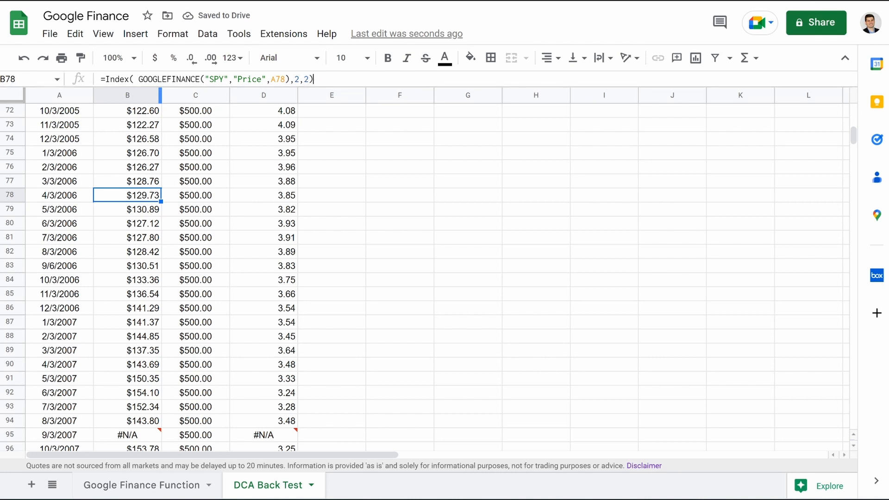
- Review later rows such as 9/6/2006 and 9/6/2007 now showing prices like $148.13
click(399, 237)
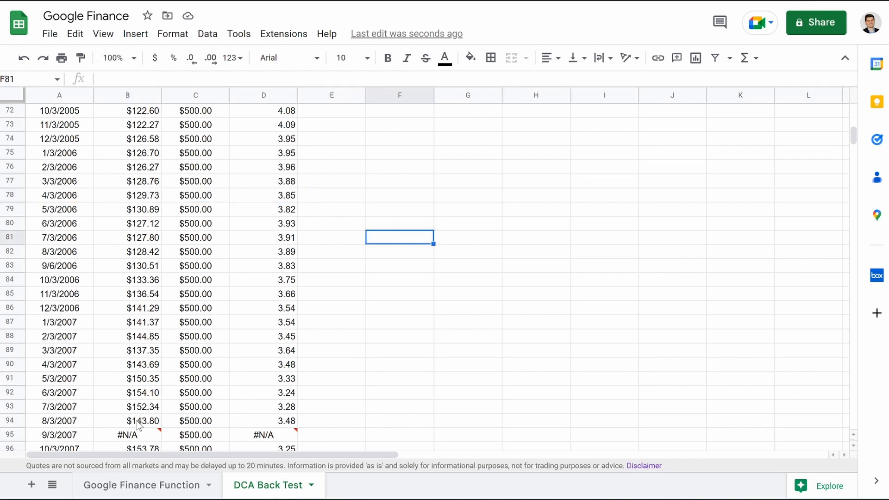
click(127, 435)
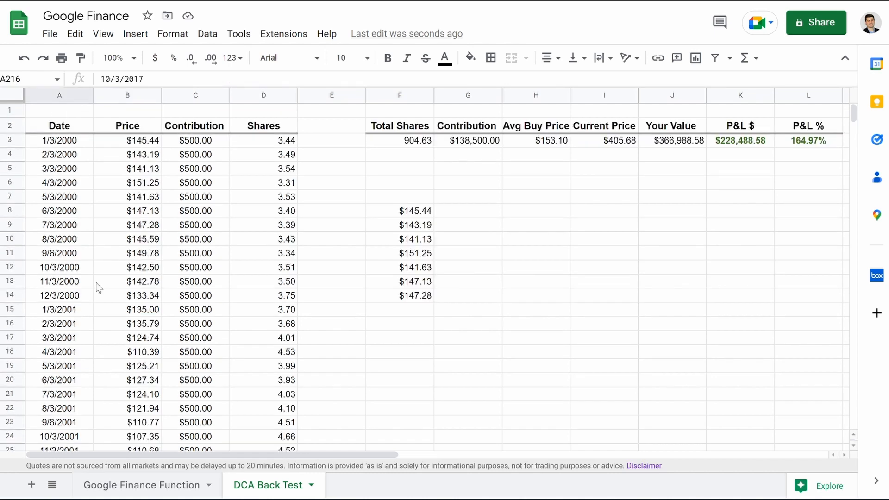
scroll(down, 3)
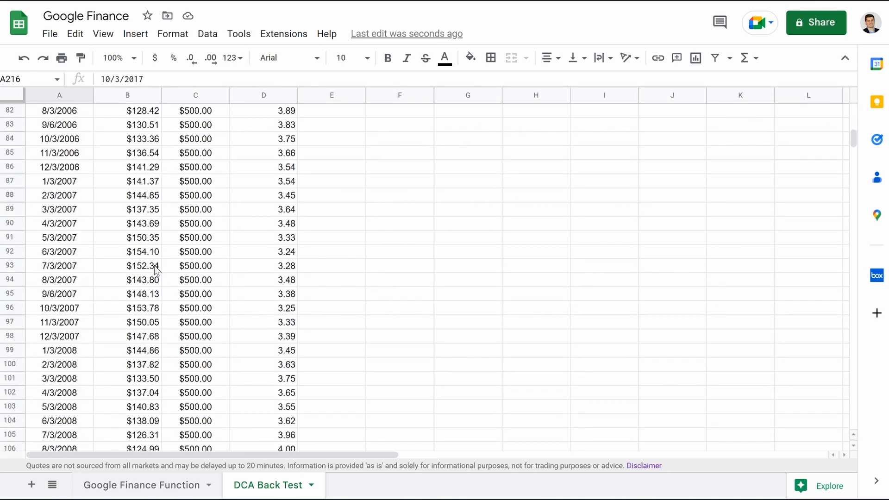
scroll(down, 3)
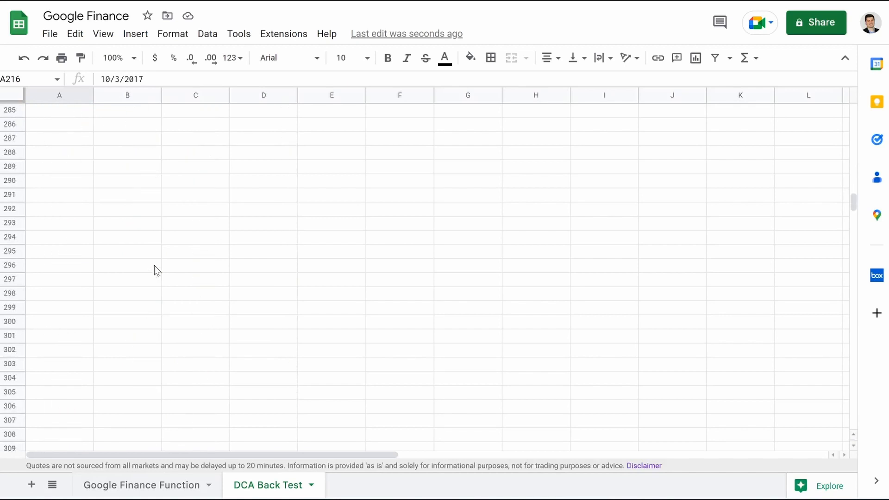
scroll(up, 3)
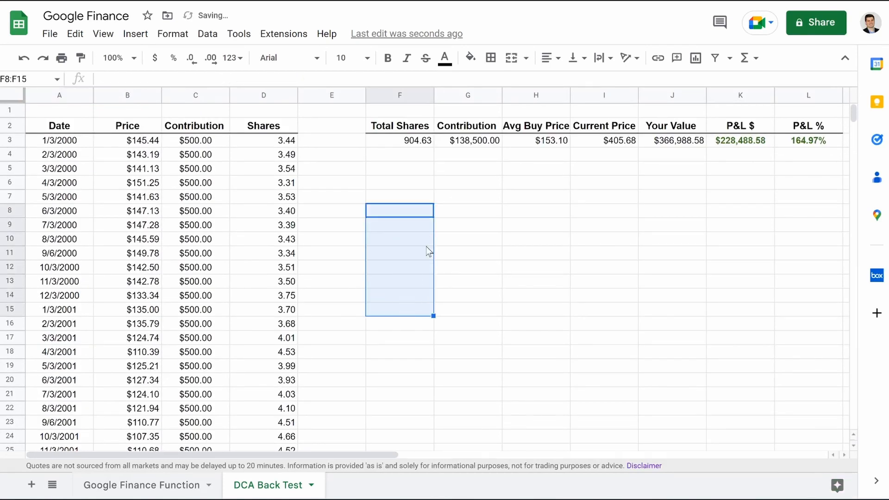
- Clear the leftover lookup prices in F8:F15 below Total Shares
click(467, 210)
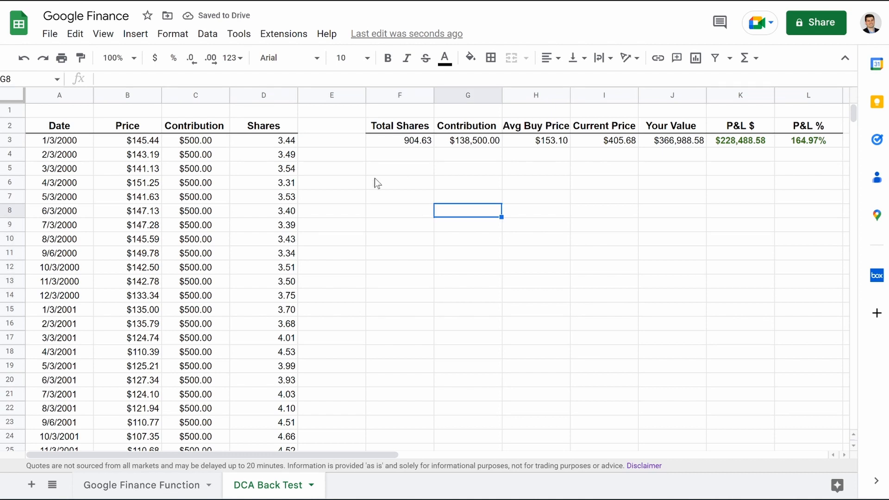
click(399, 95)
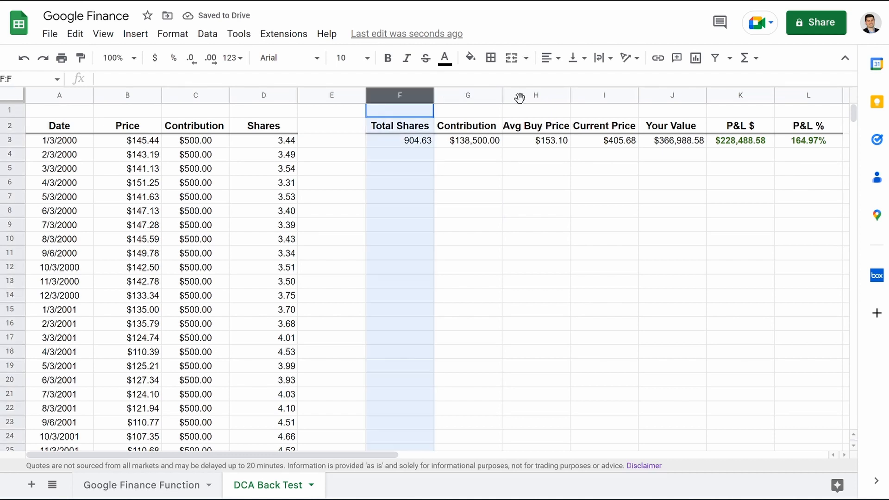
click(673, 196)
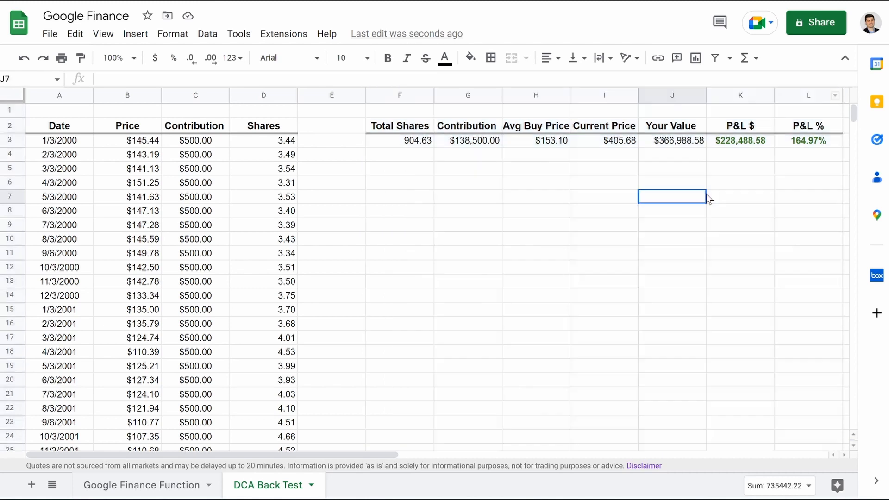
- Review the summary formulas: $138,500 contributed, current SPY price, $228,488.58 P&L and 164.97%
click(466, 140)
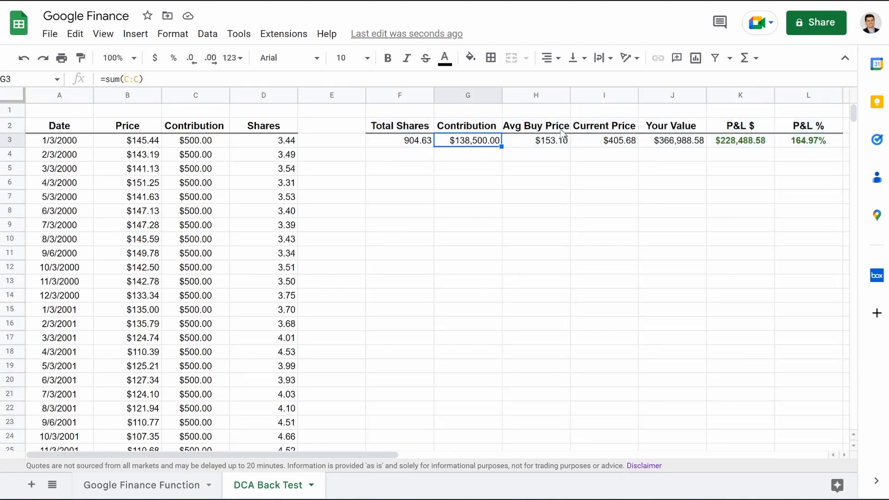
click(604, 140)
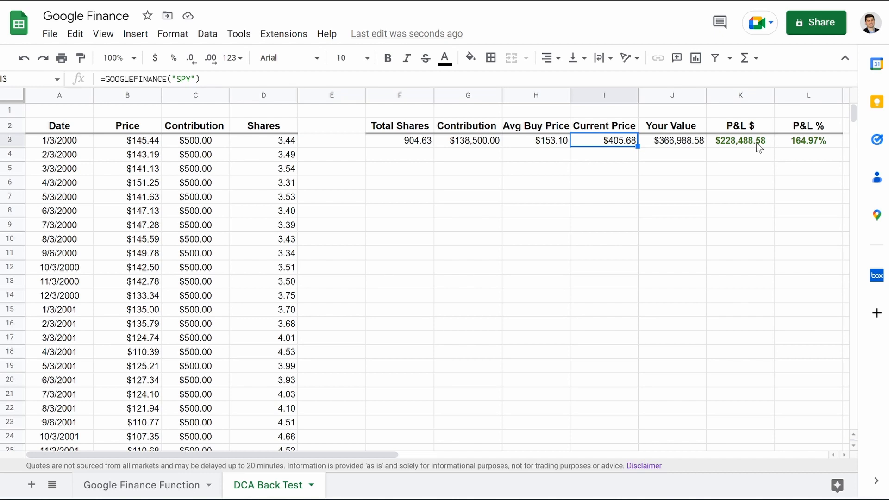
click(740, 140)
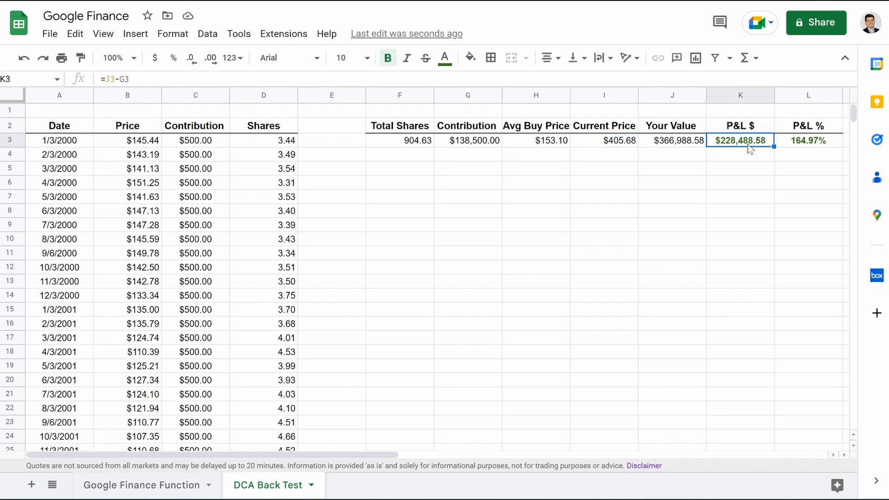
click(807, 140)
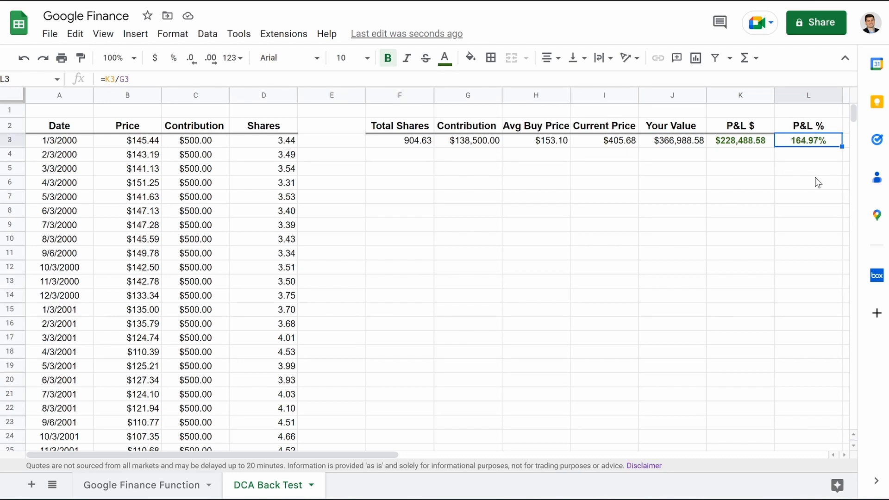
mouse_move(534, 218)
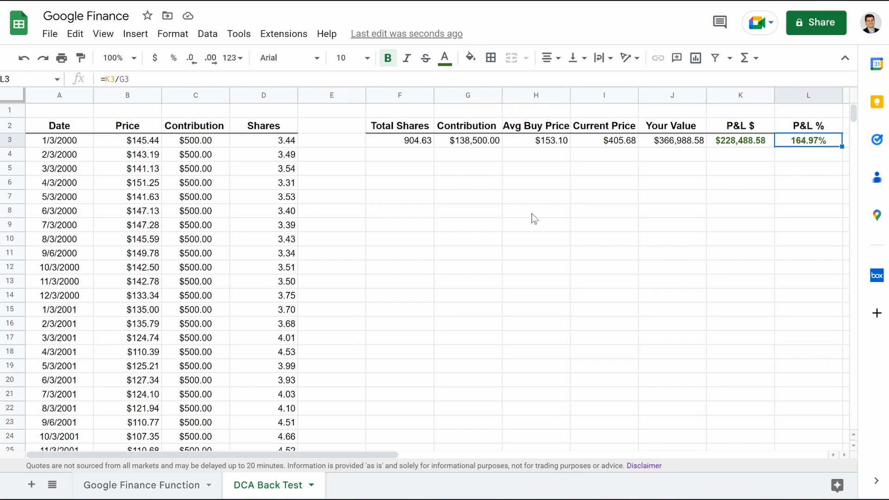
mouse_move(534, 253)
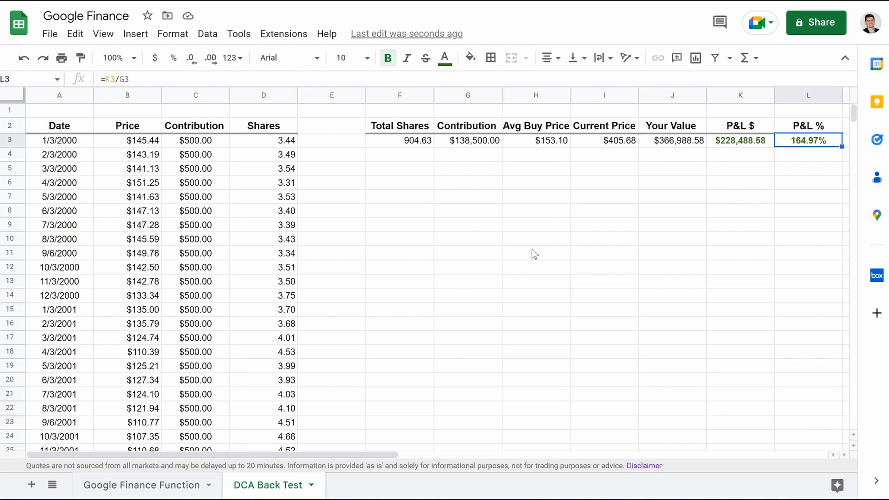
mouse_move(426, 181)
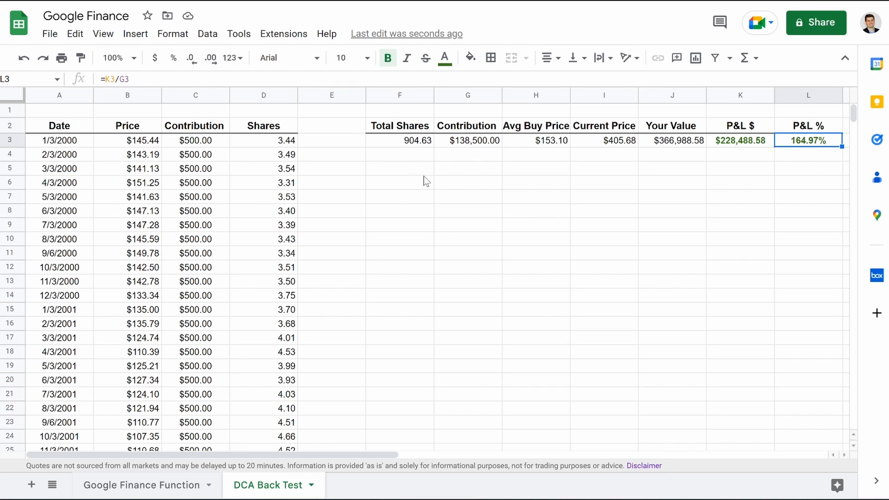
mouse_move(378, 24)
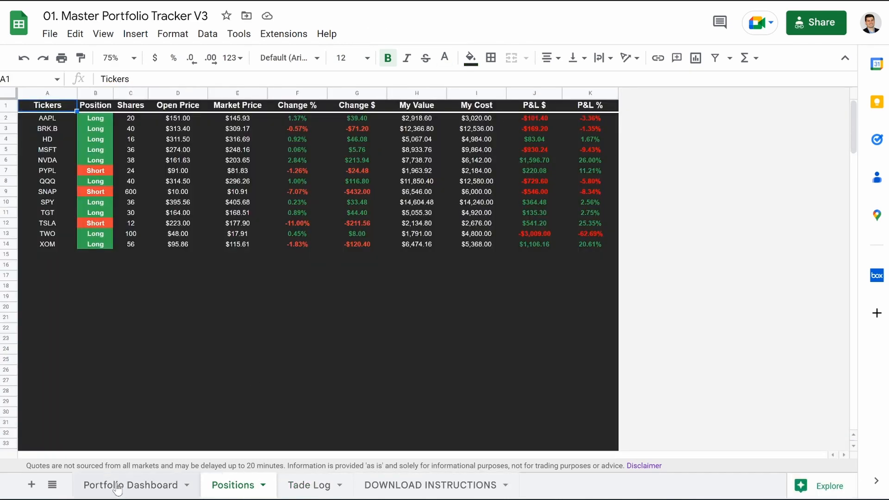
- Open Master Portfolio Tracker V3 and view its Positions and Portfolio Dashboard sheets
click(131, 485)
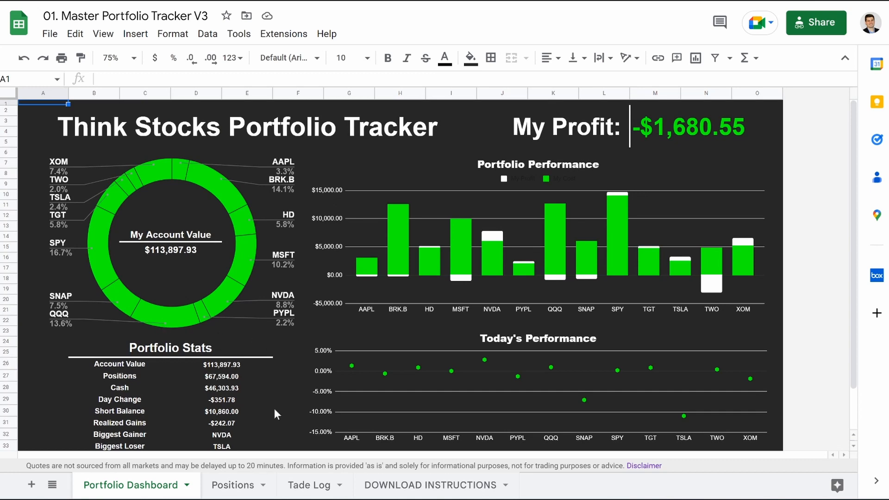
click(231, 484)
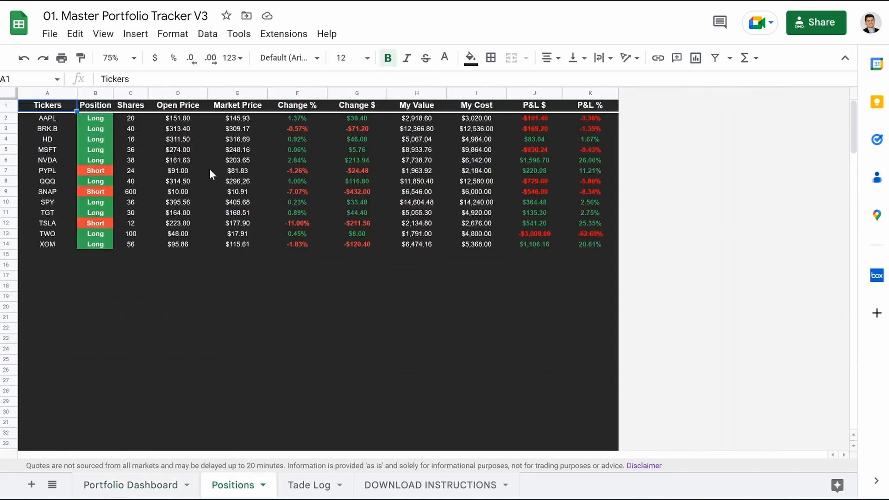
mouse_move(102, 143)
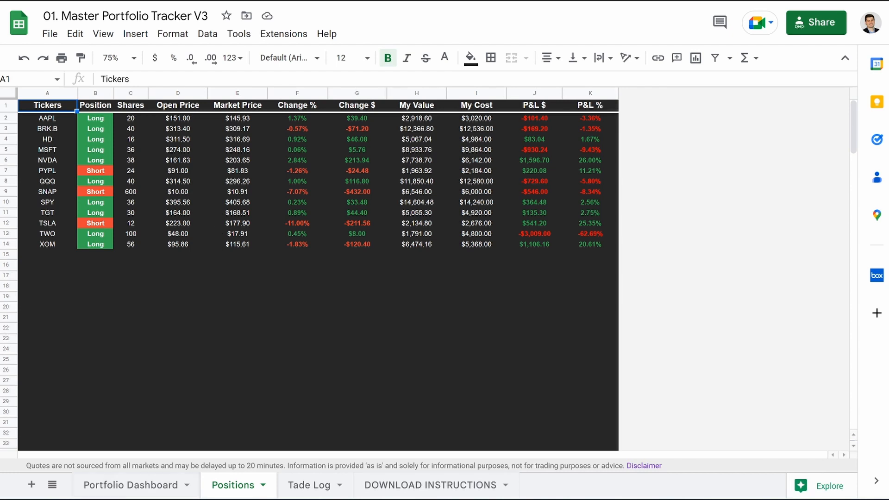
click(130, 484)
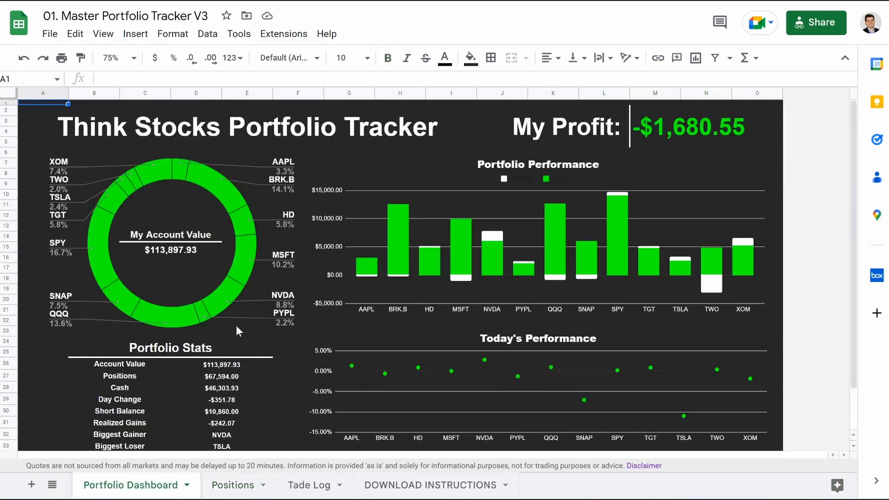
mouse_move(758, 142)
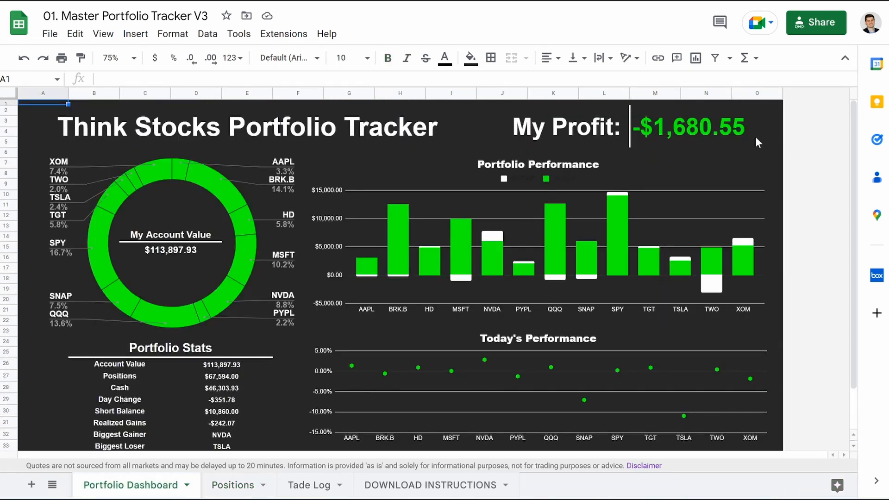
- Inspect the dashboard's Short Balance and Biggest Loser (TSLA) formulas
scroll(down, 3)
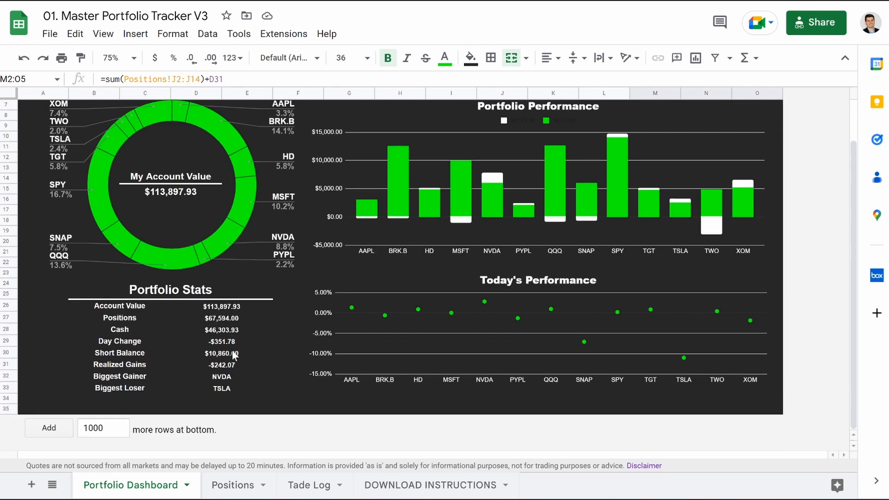
click(221, 352)
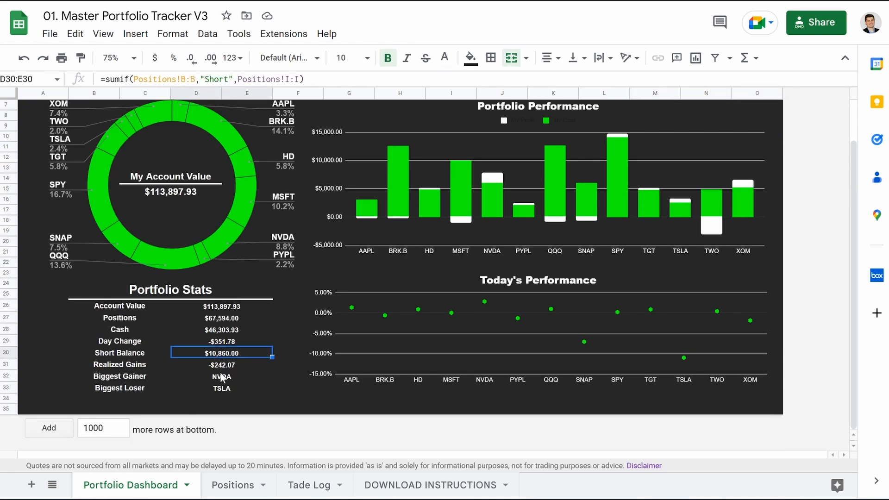
click(221, 388)
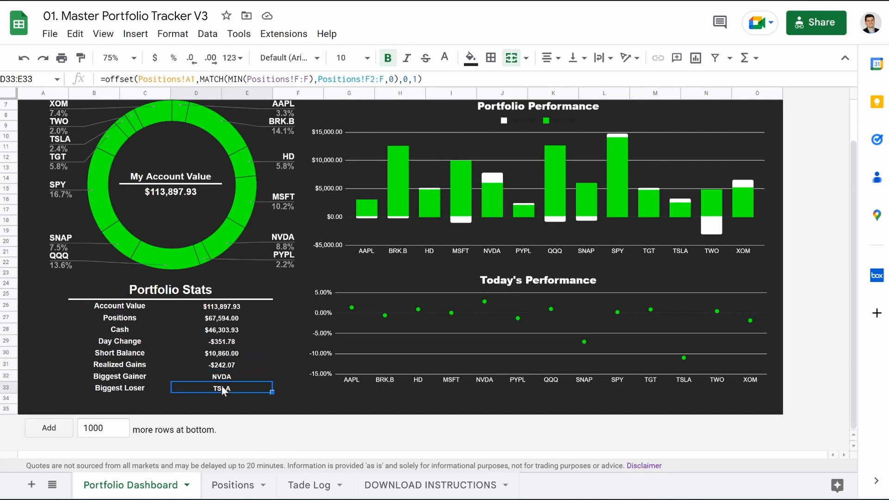
mouse_move(489, 307)
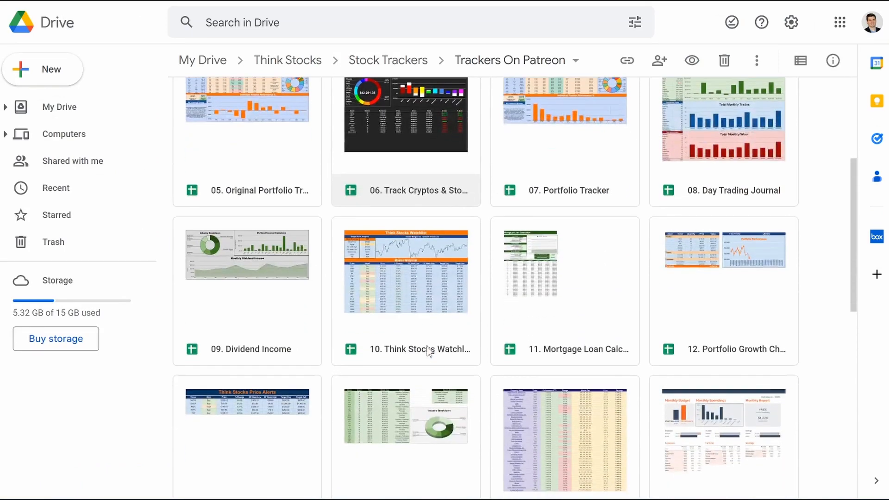
scroll(down, 3)
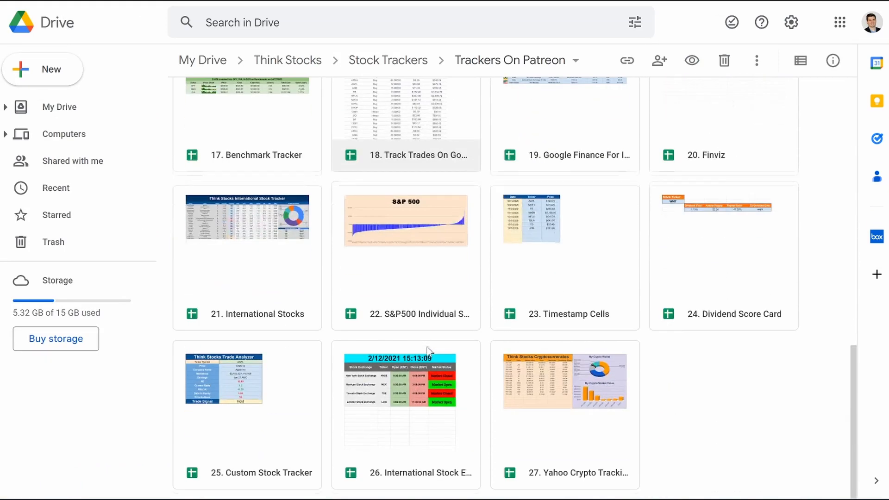
scroll(up, 3)
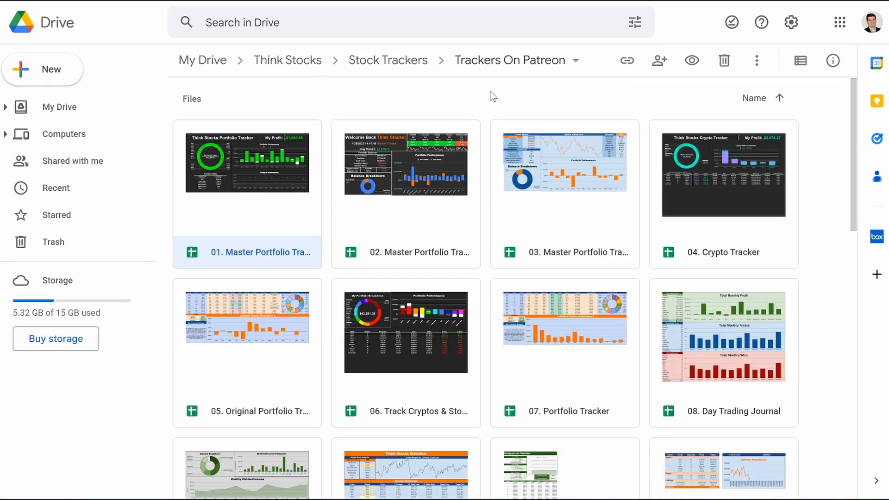